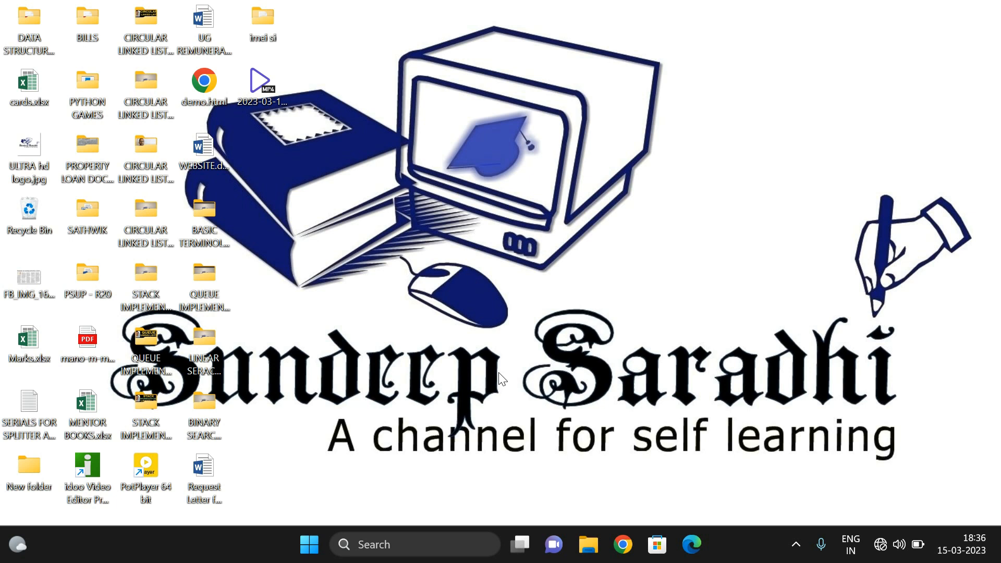
pyautogui.moveTo(892, 535)
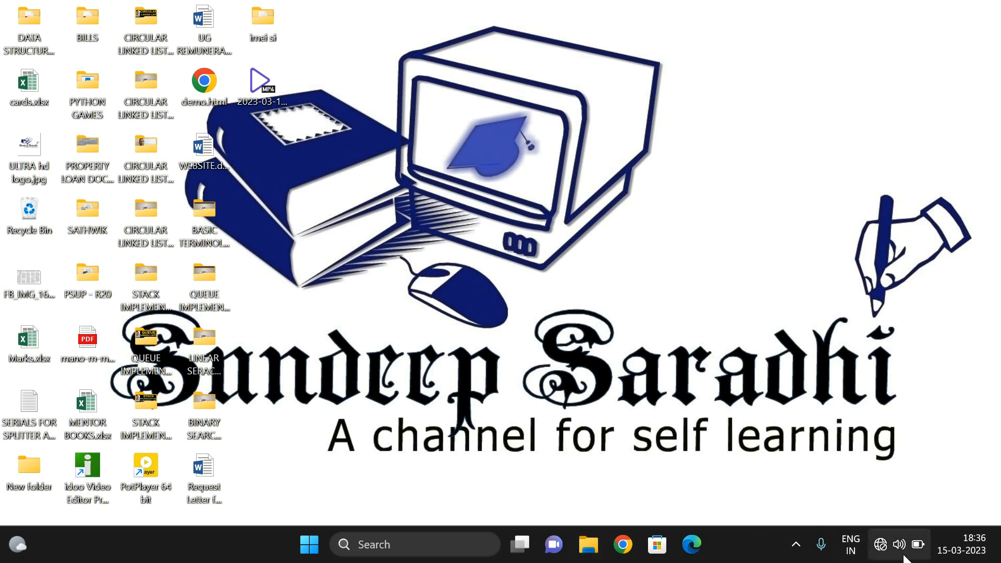
# - View the available Wi-Fi networks from quick settings, then dismiss the list
pyautogui.click(899, 544)
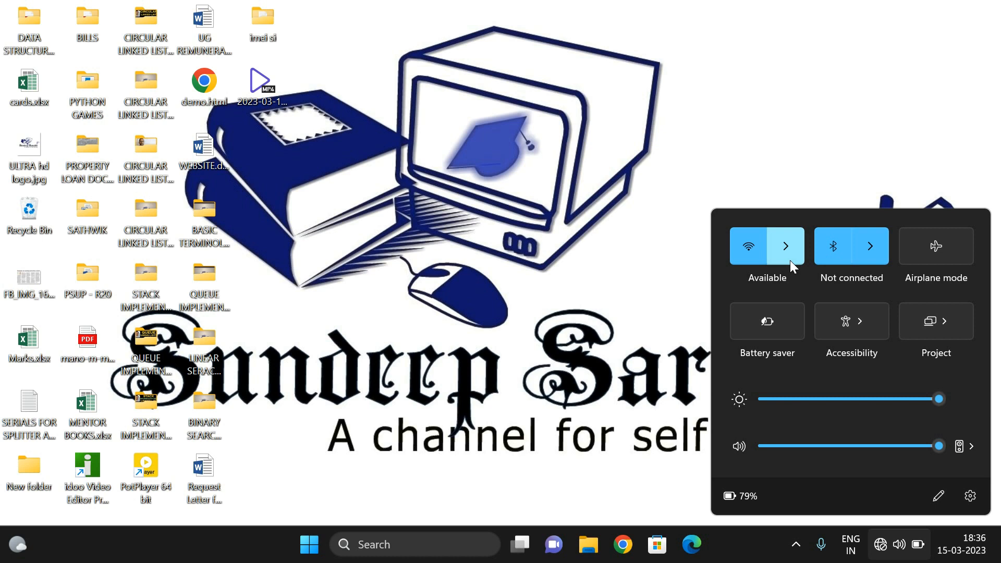
pyautogui.click(787, 246)
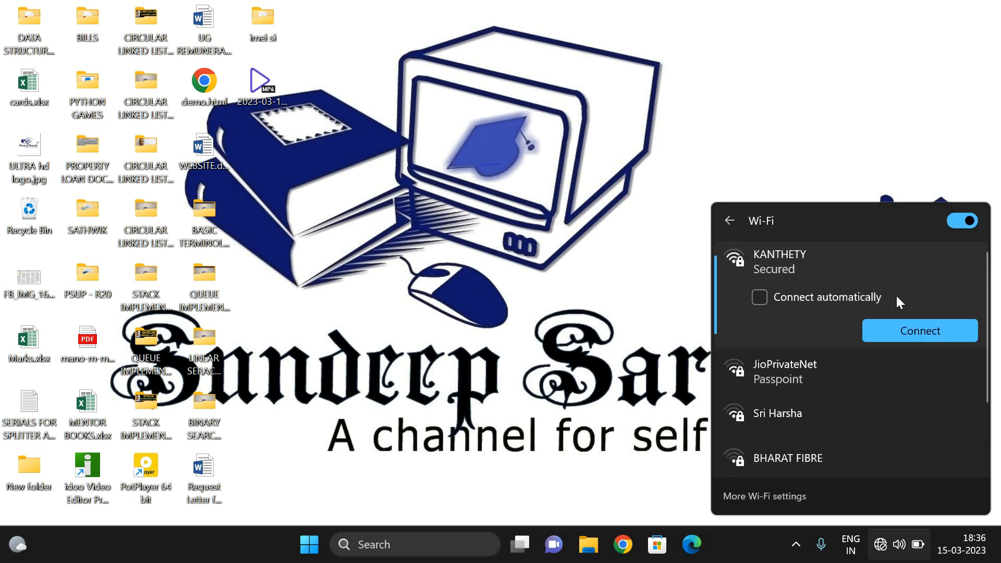
pyautogui.click(920, 330)
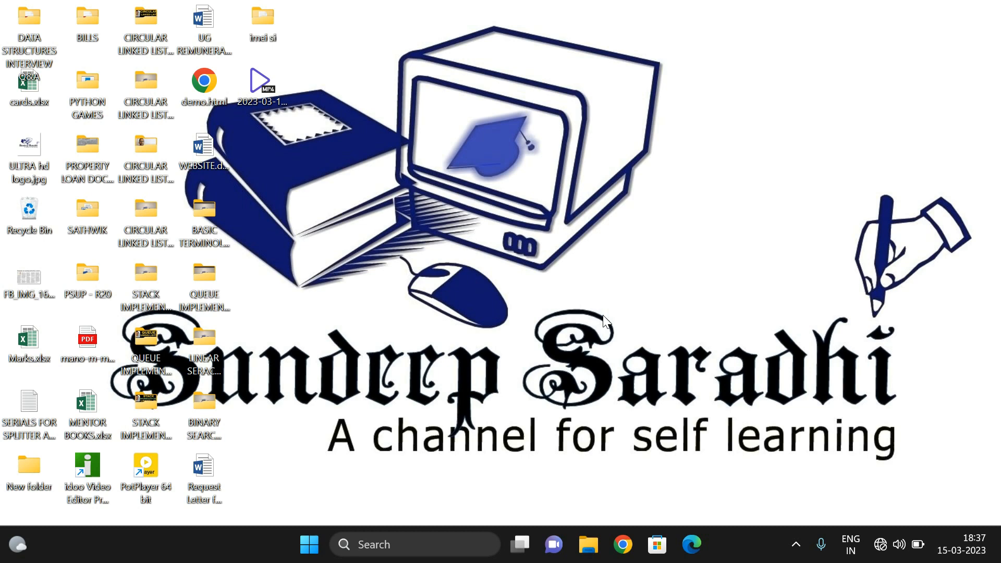
pyautogui.moveTo(504, 397)
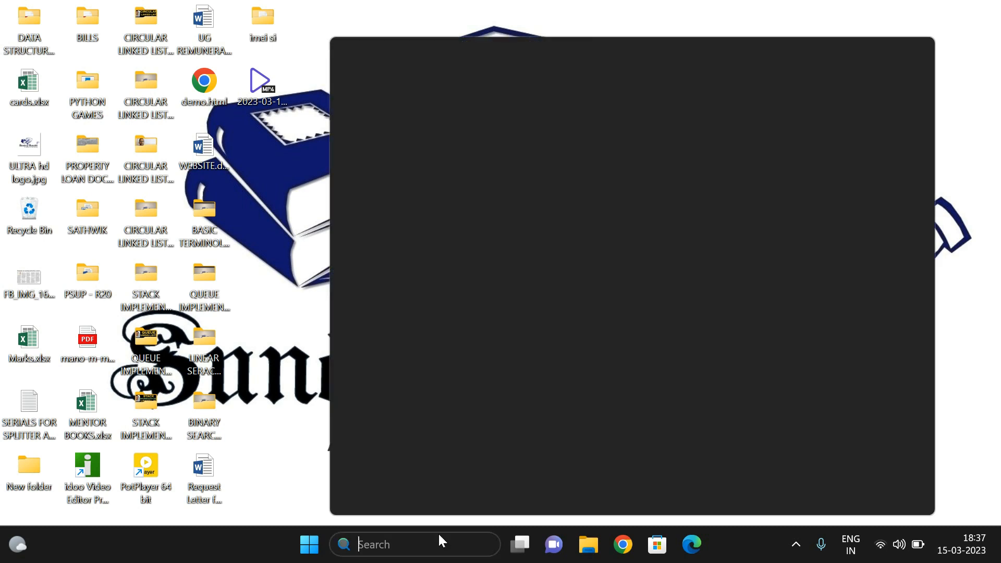
# - Search for cmd, then abandon the stray Run dialog that appeared instead
pyautogui.write('cmd')
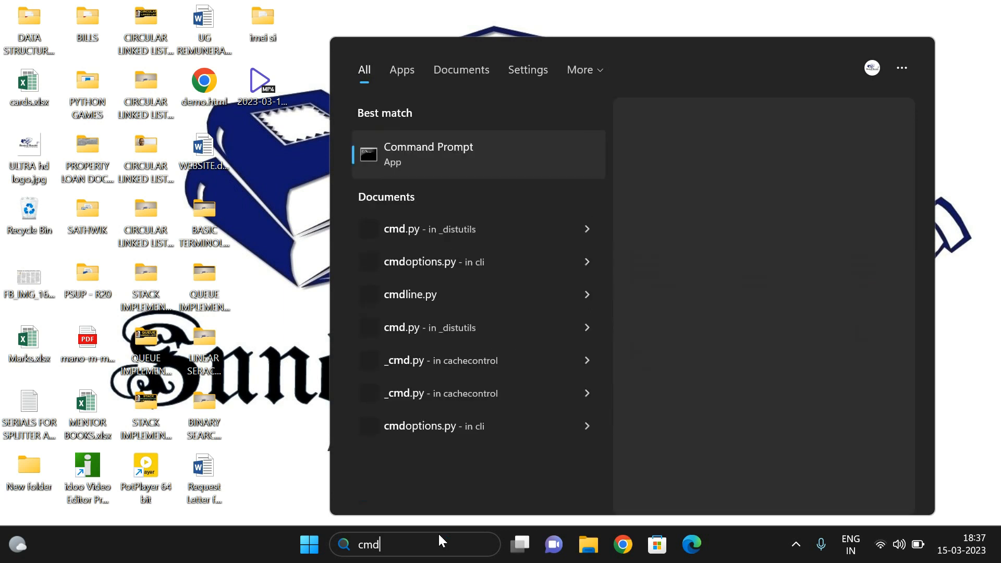
pyautogui.click(429, 154)
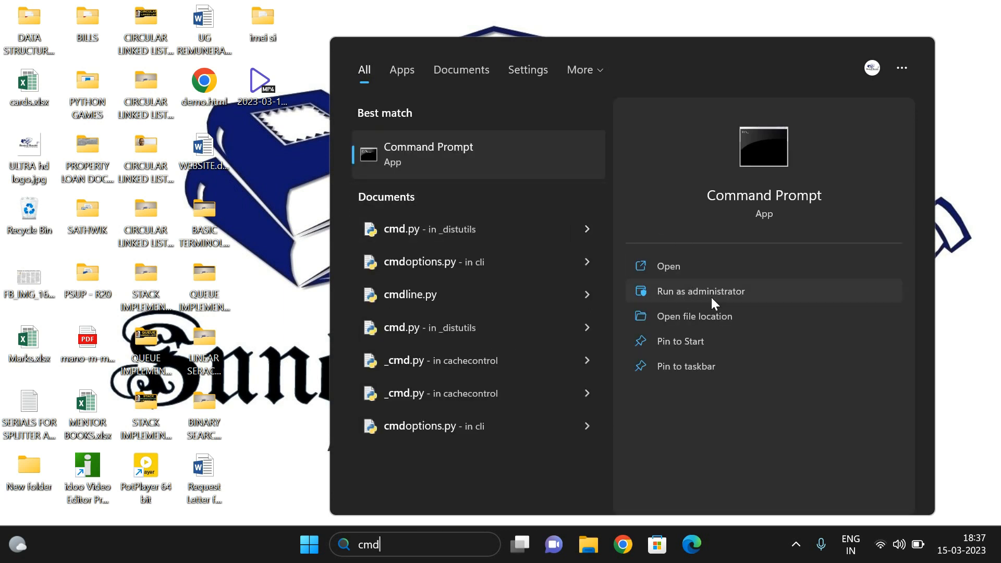
pyautogui.moveTo(734, 303)
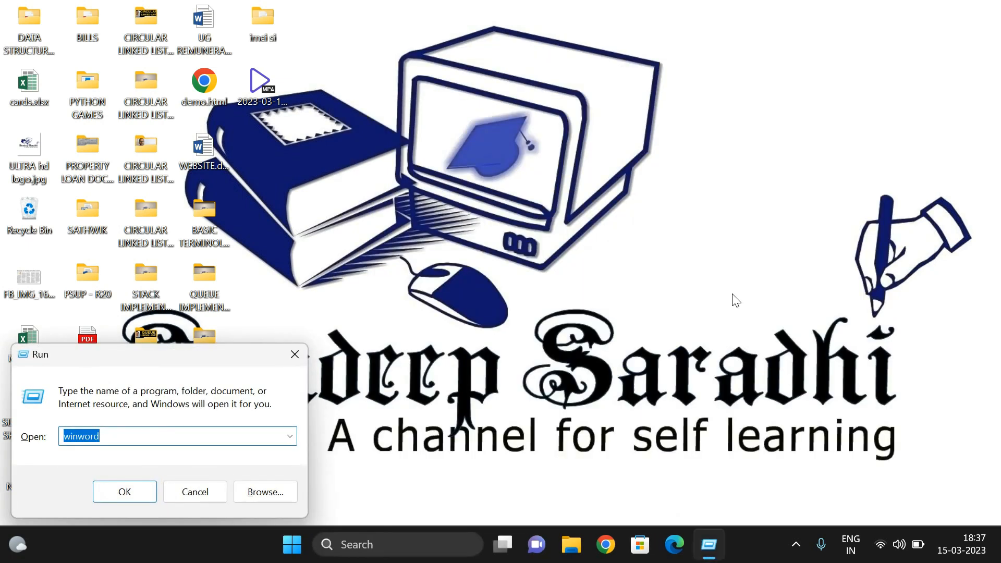
pyautogui.click(149, 436)
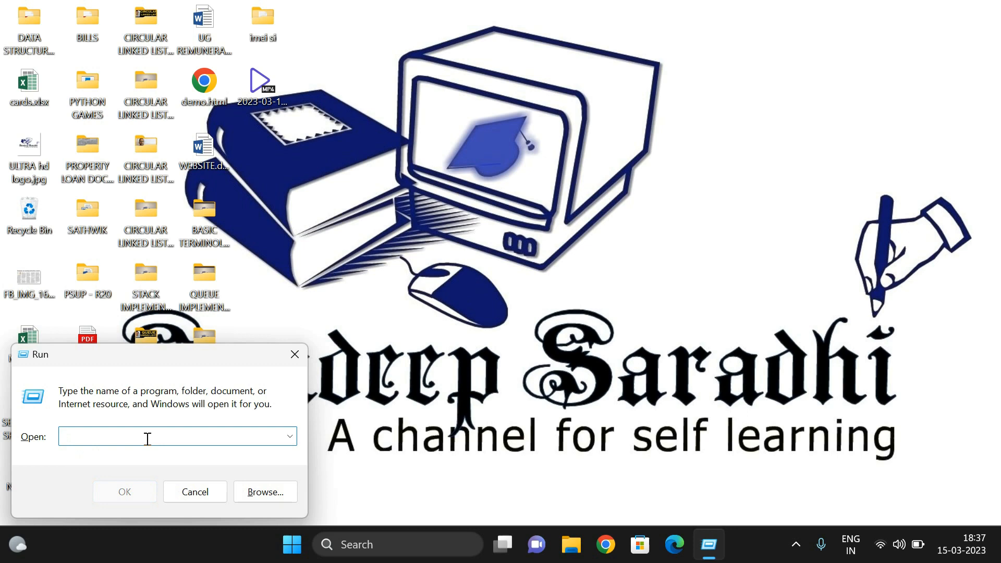
pyautogui.write('cmd')
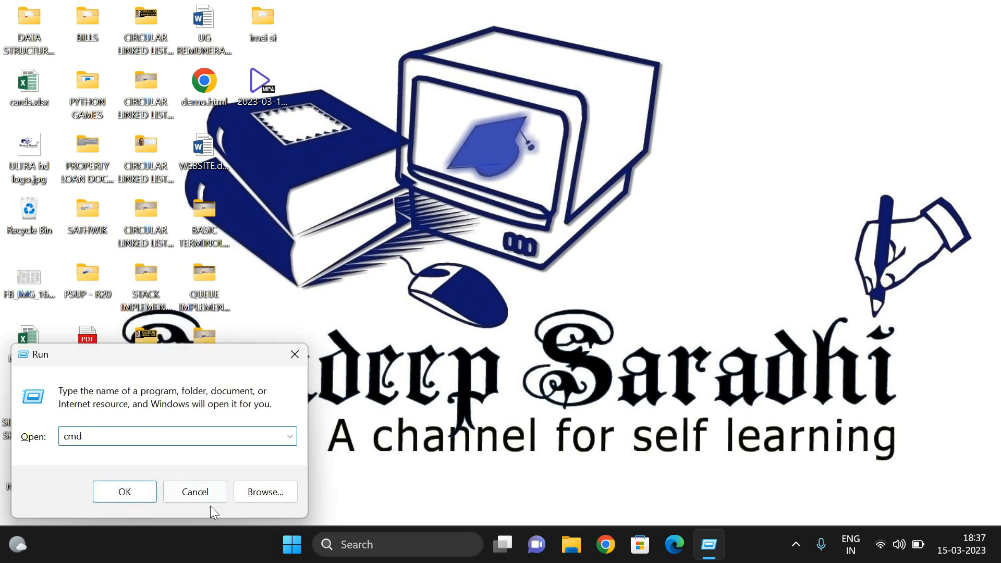
pyautogui.click(194, 492)
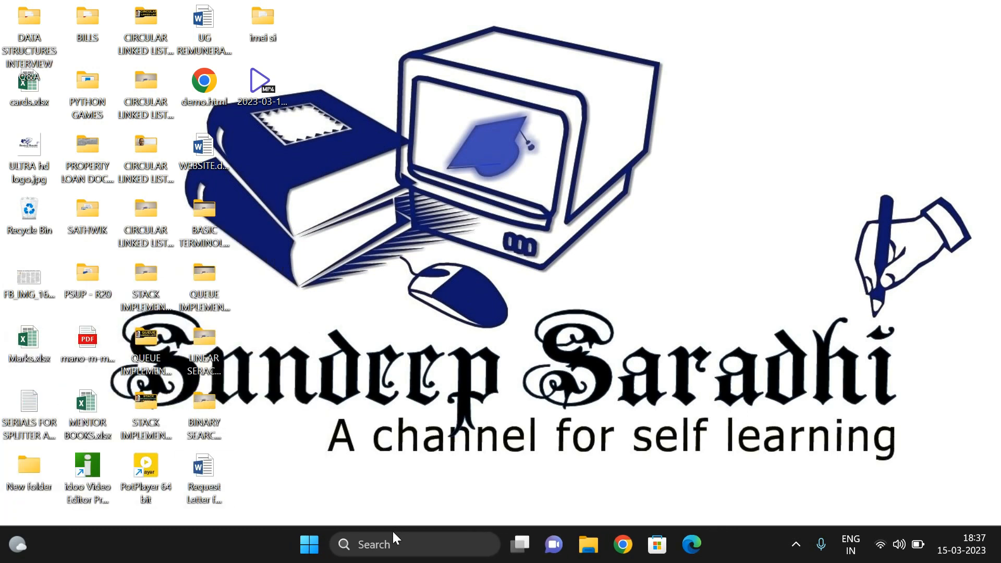
# - Search for cmd again and launch Command Prompt as administrator
pyautogui.write('md')
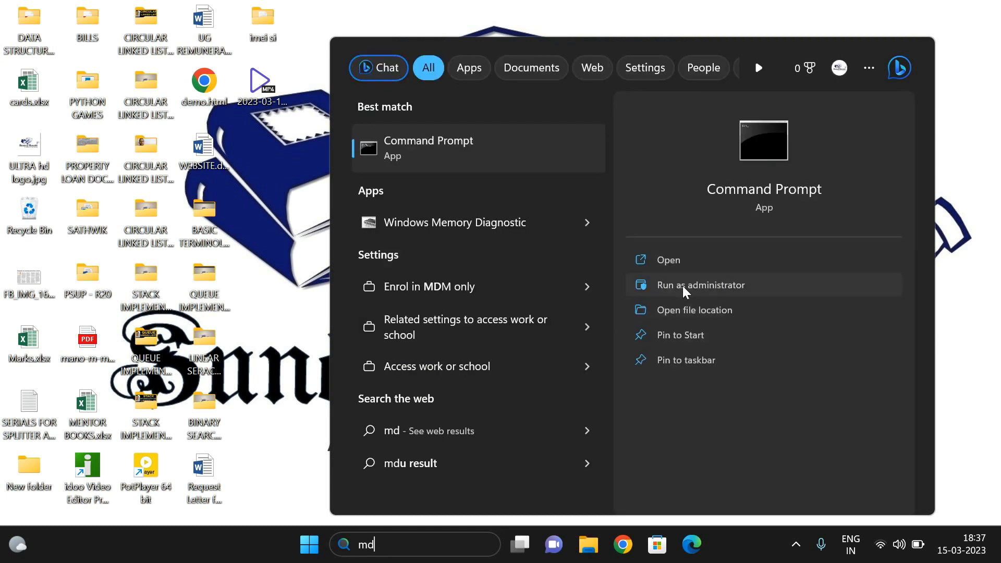
pyautogui.moveTo(738, 294)
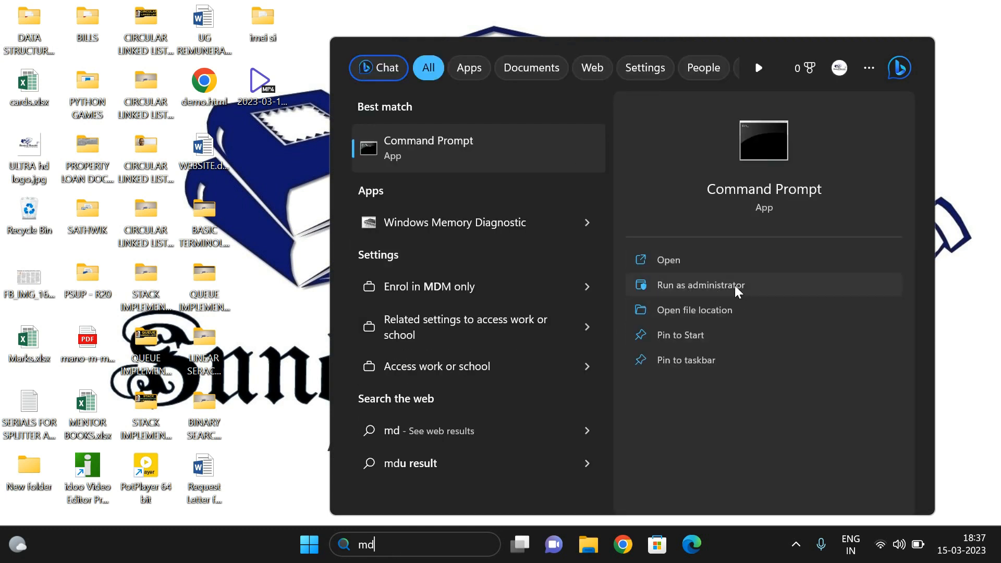
pyautogui.click(700, 284)
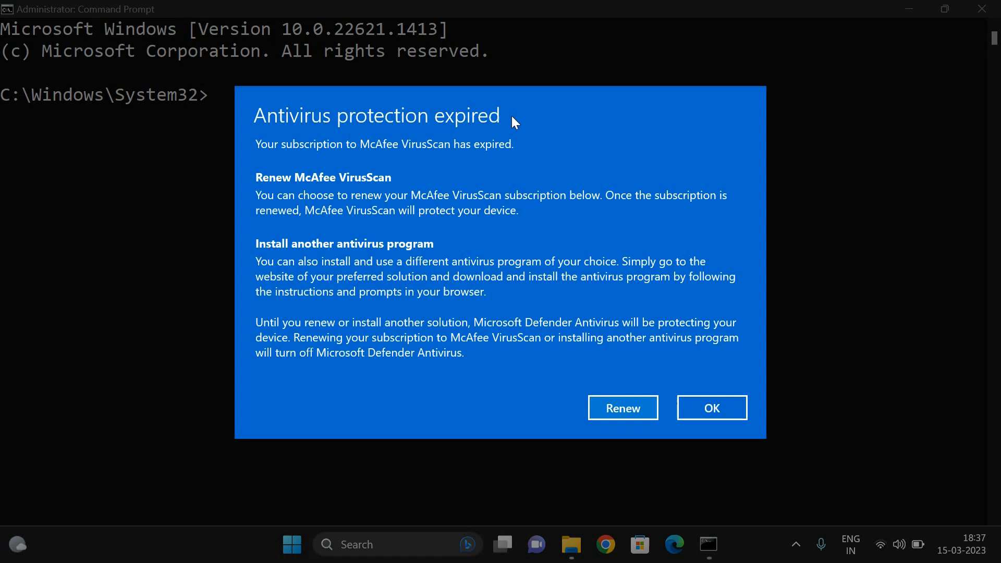
# - Run 'netsh wlan show profile' and review the saved Wi-Fi profiles down to BEC WiFi
pyautogui.click(711, 408)
pyautogui.write('ne')
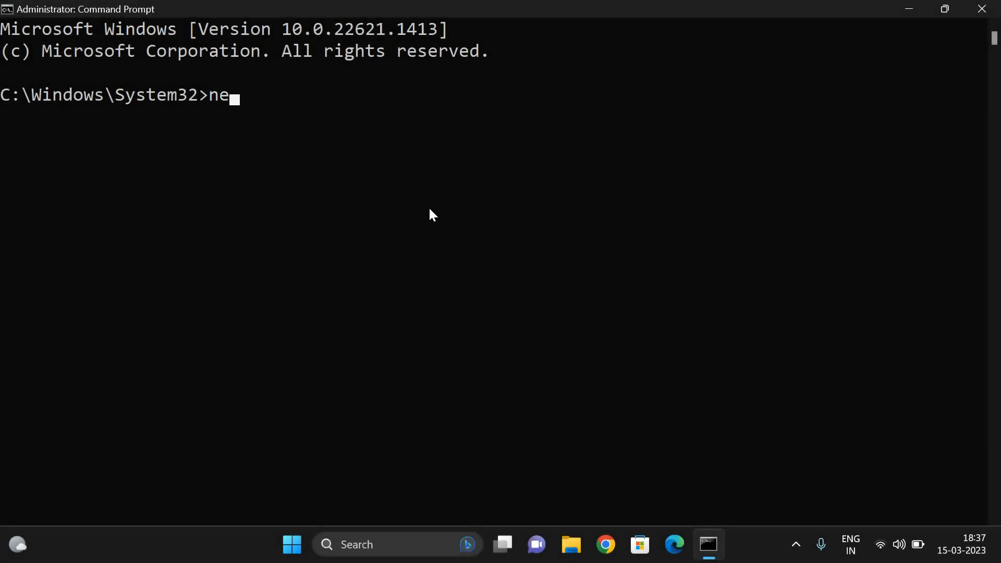
pyautogui.write('sh')
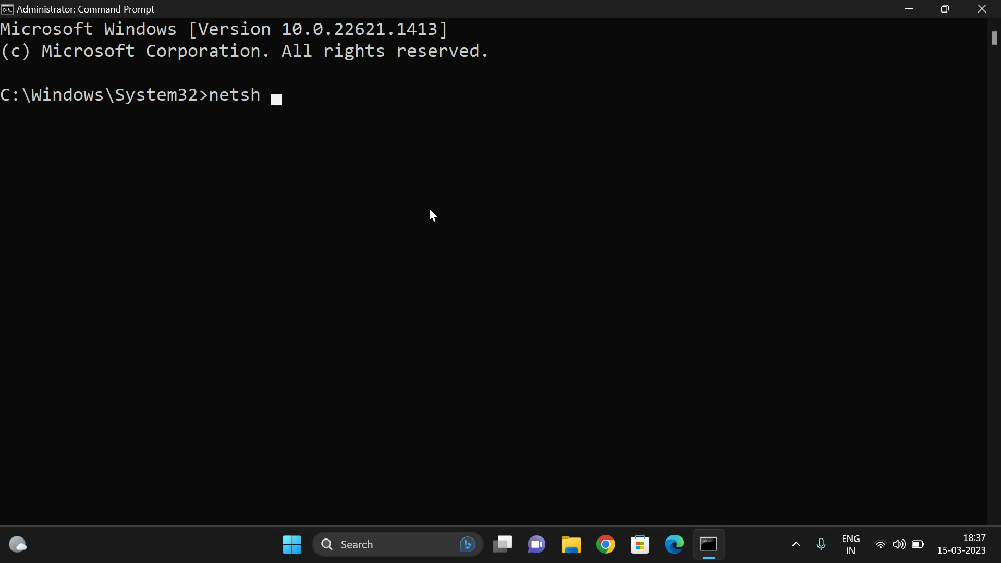
pyautogui.write('wlan')
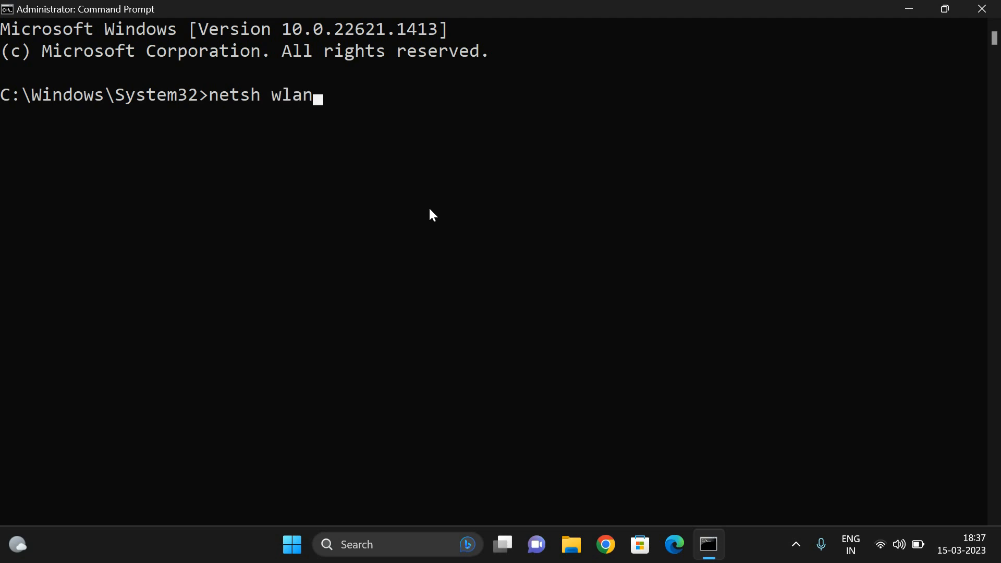
pyautogui.write('show')
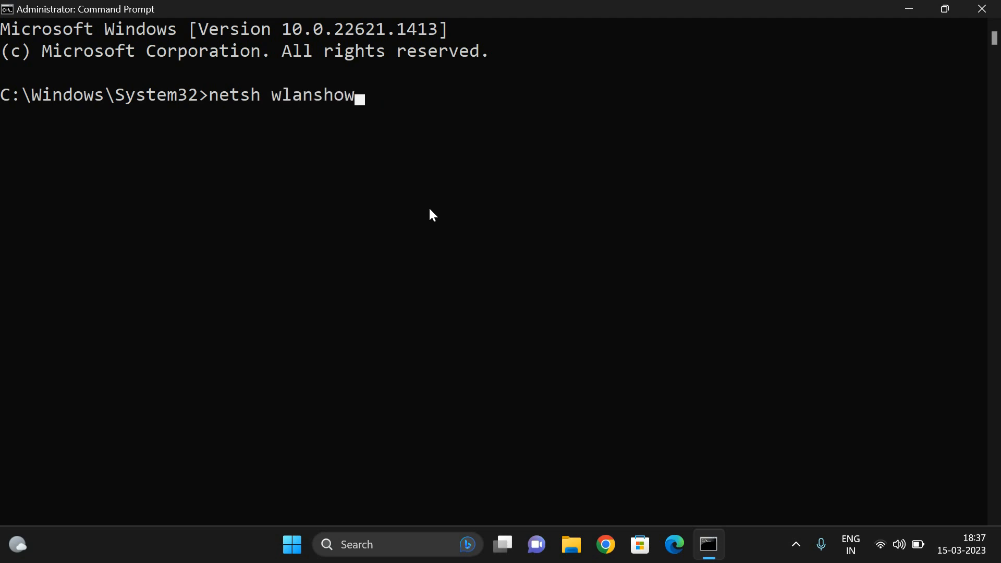
pyautogui.press('Backspace')
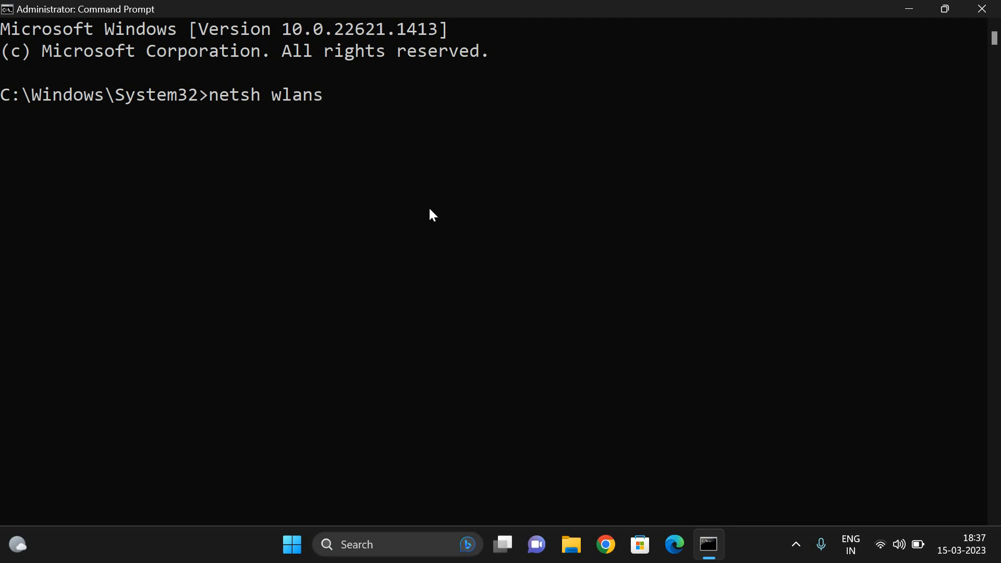
pyautogui.write('show pro')
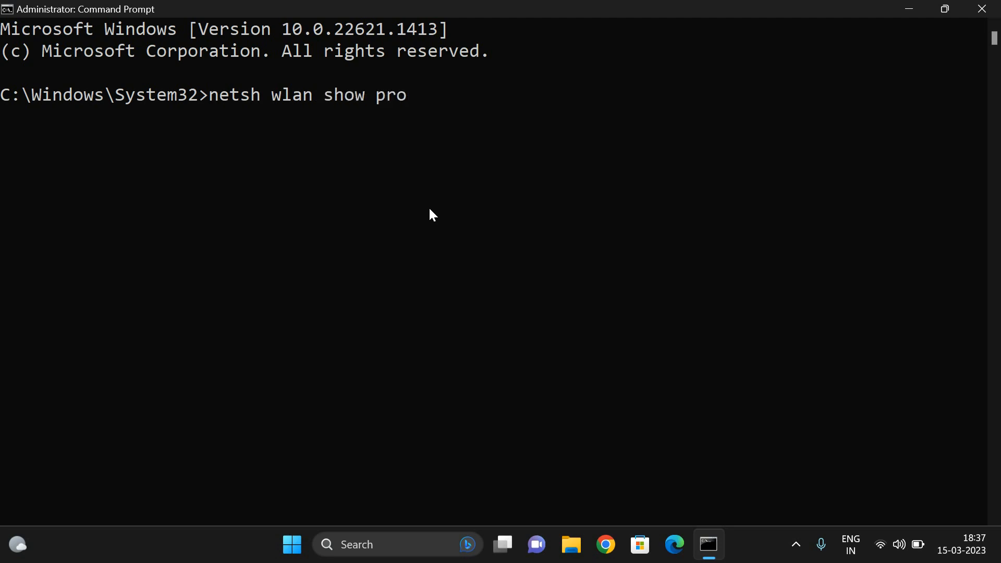
pyautogui.write('file')
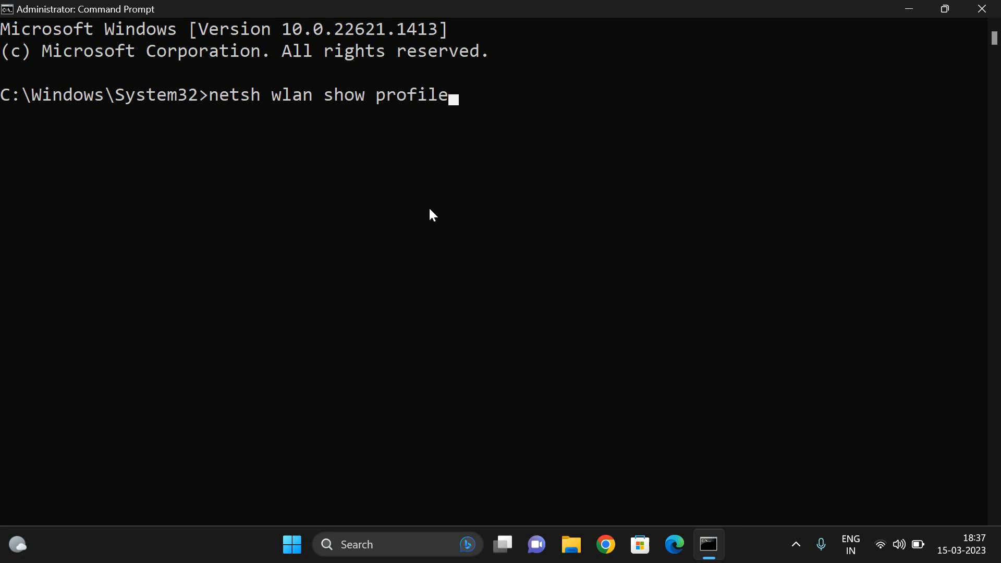
pyautogui.press('Enter')
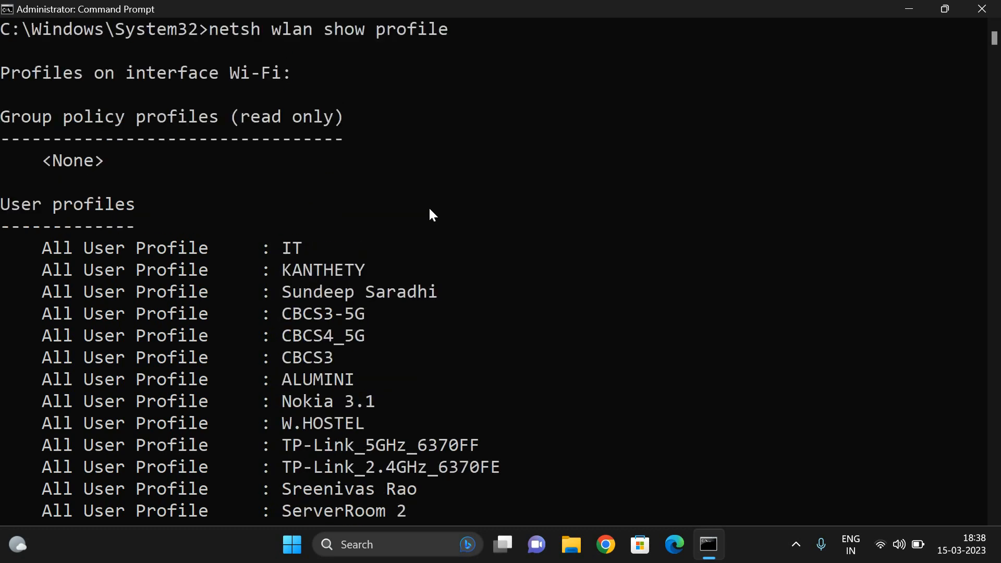
pyautogui.scroll(-3)
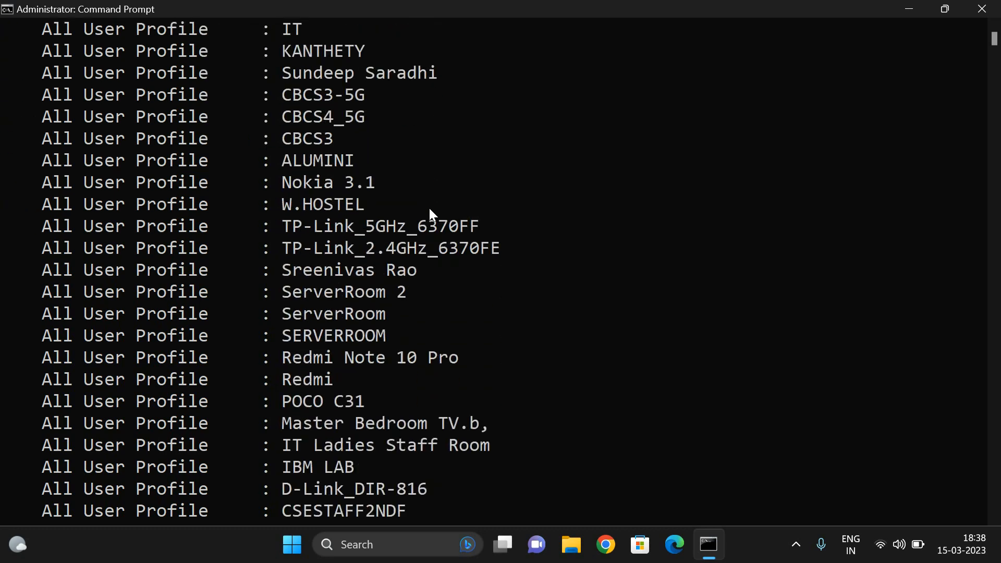
pyautogui.scroll(-3)
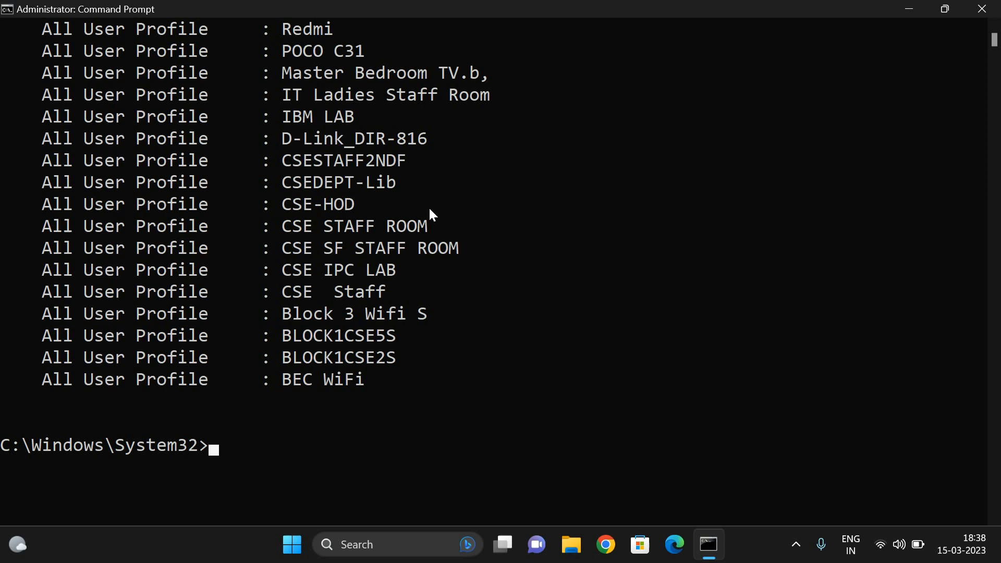
# - Compose 'netsh wlan export profile folder=c:\ key=clear' at the prompt without running it
pyautogui.write('netsh wlan show profile')
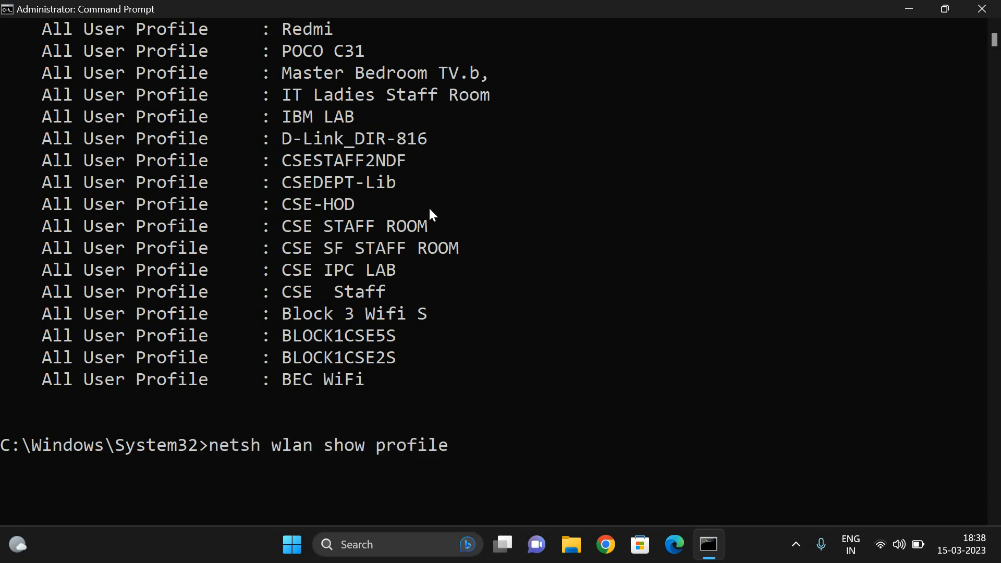
pyautogui.press('Backspace')
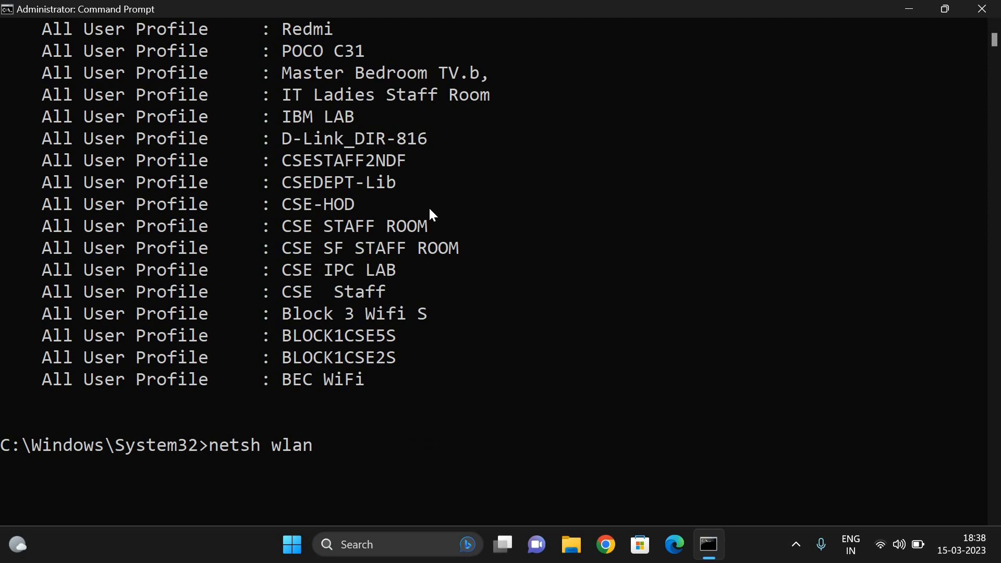
pyautogui.write('export')
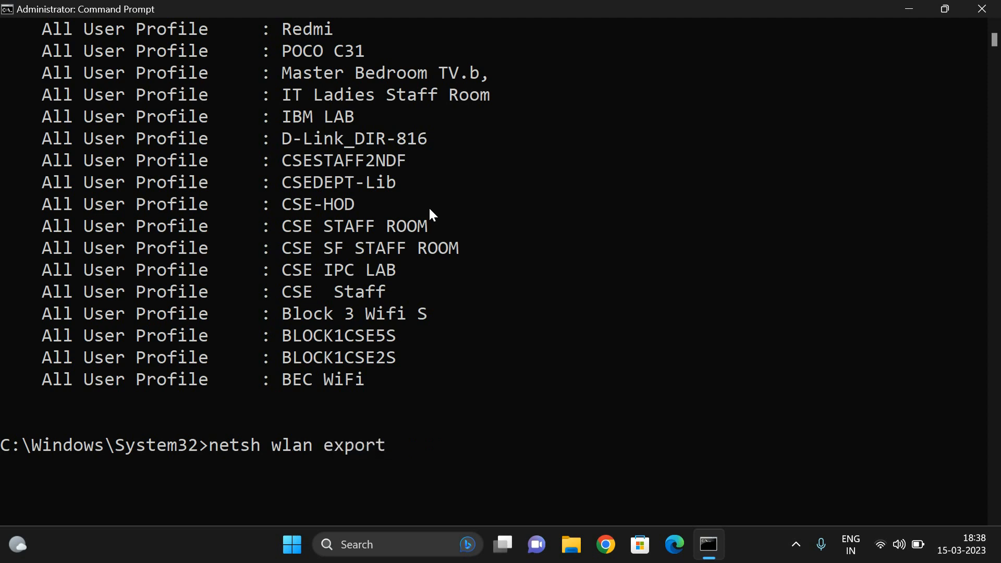
pyautogui.write('profile')
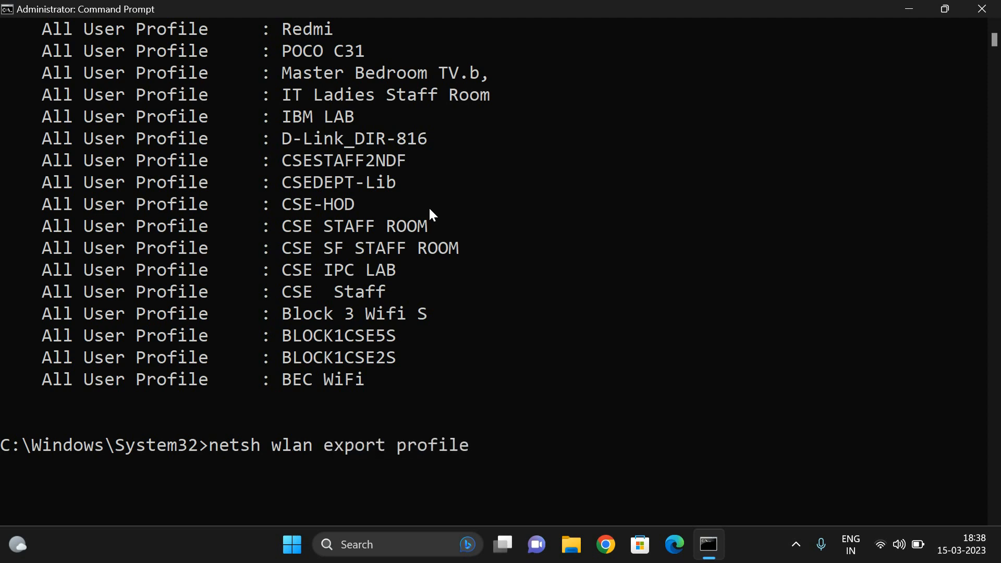
pyautogui.write('folde')
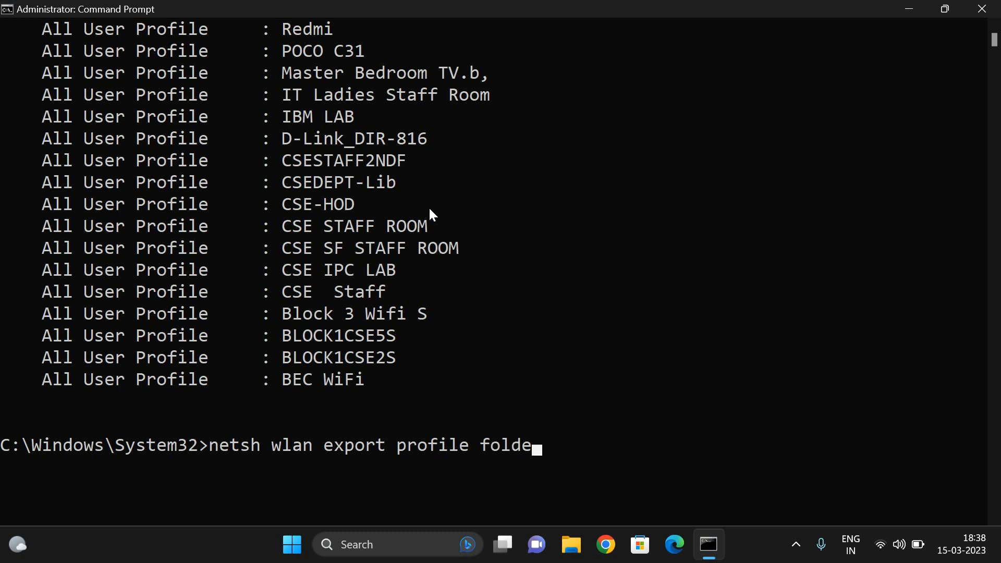
pyautogui.write('r=')
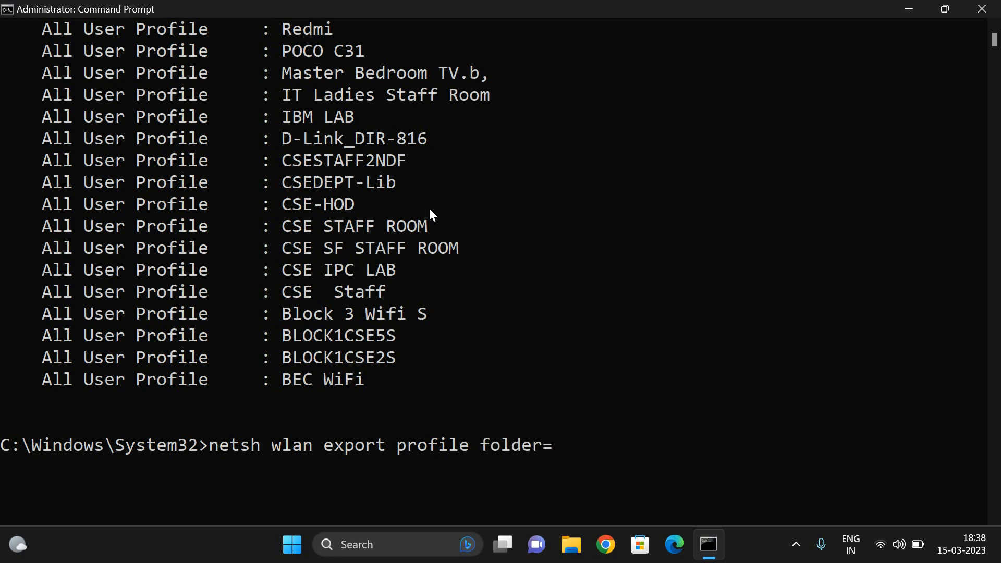
pyautogui.write('c:')
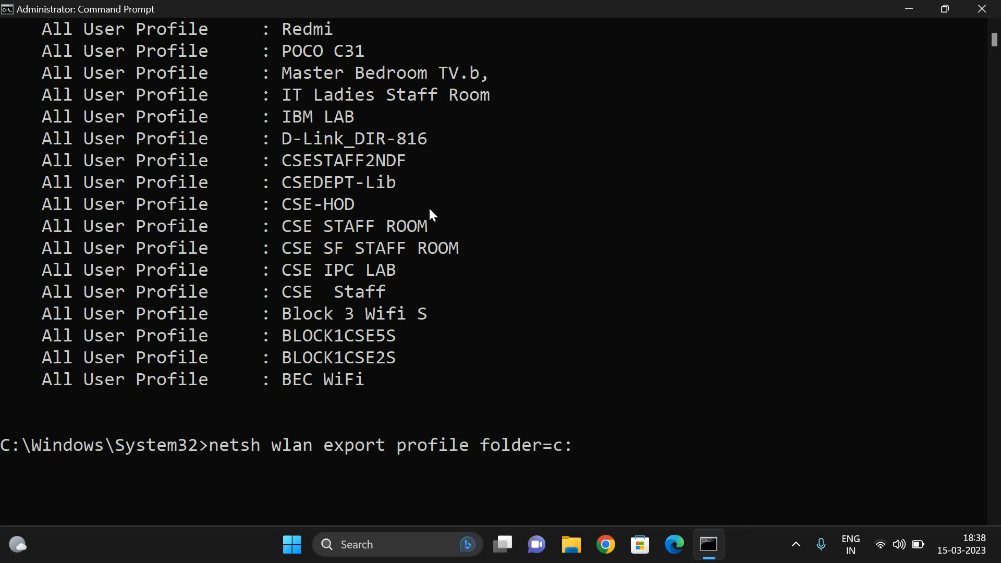
pyautogui.write('\\')
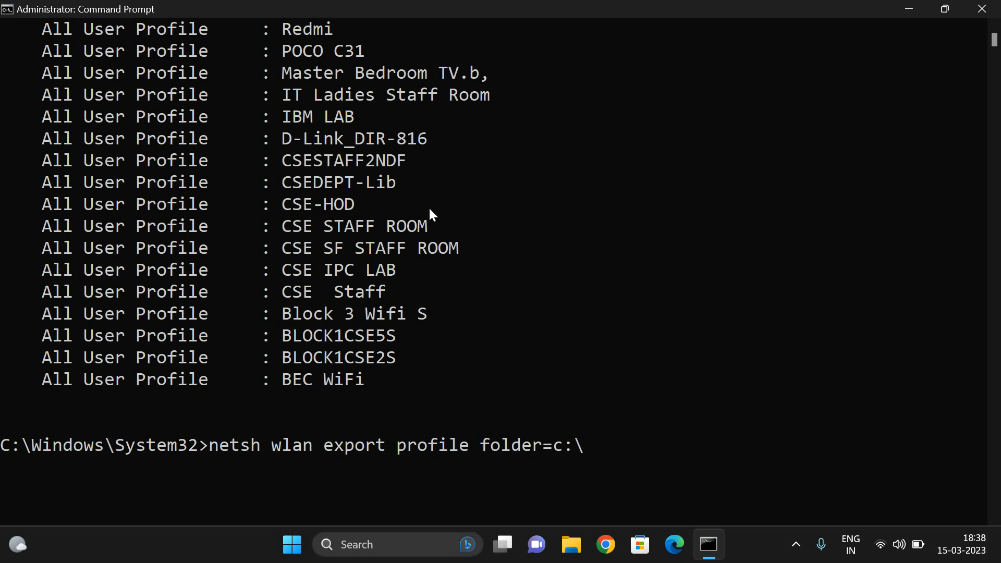
pyautogui.write('key=')
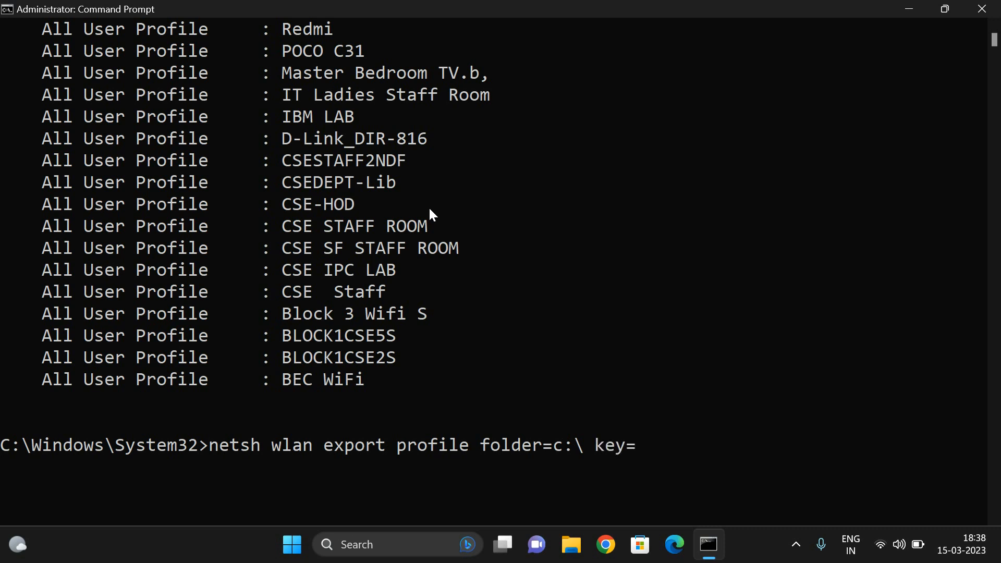
pyautogui.write('clear')
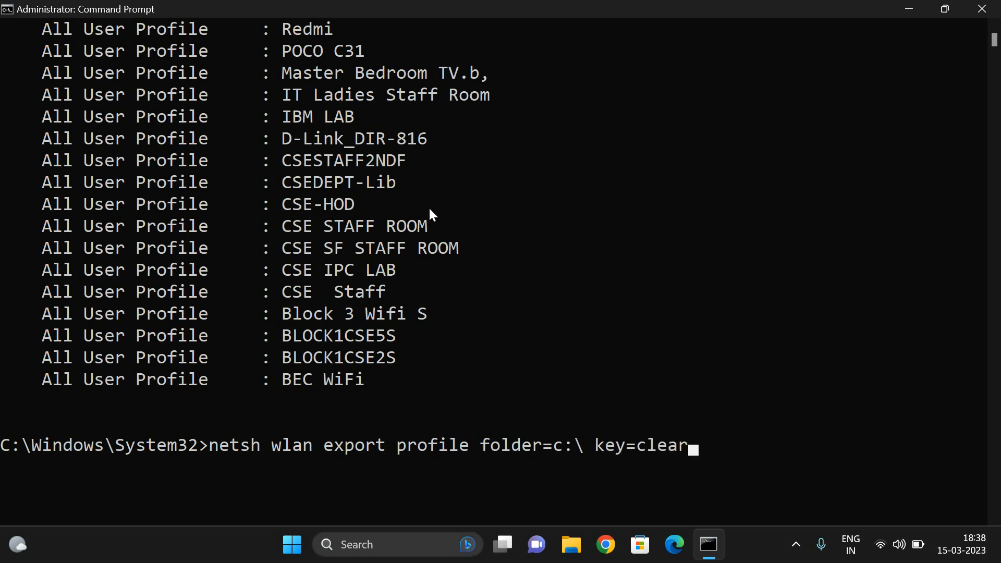
pyautogui.moveTo(227, 246)
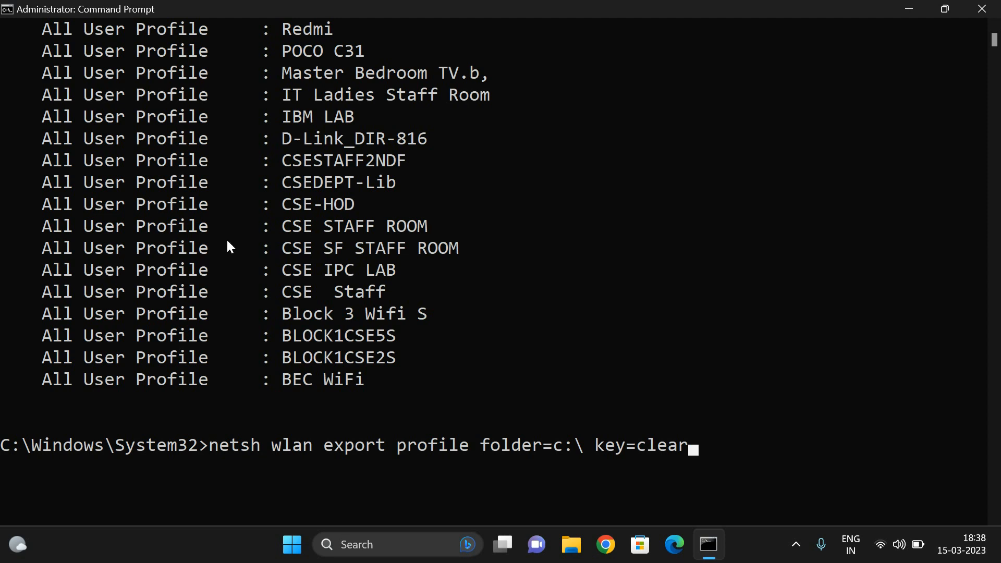
pyautogui.moveTo(248, 467)
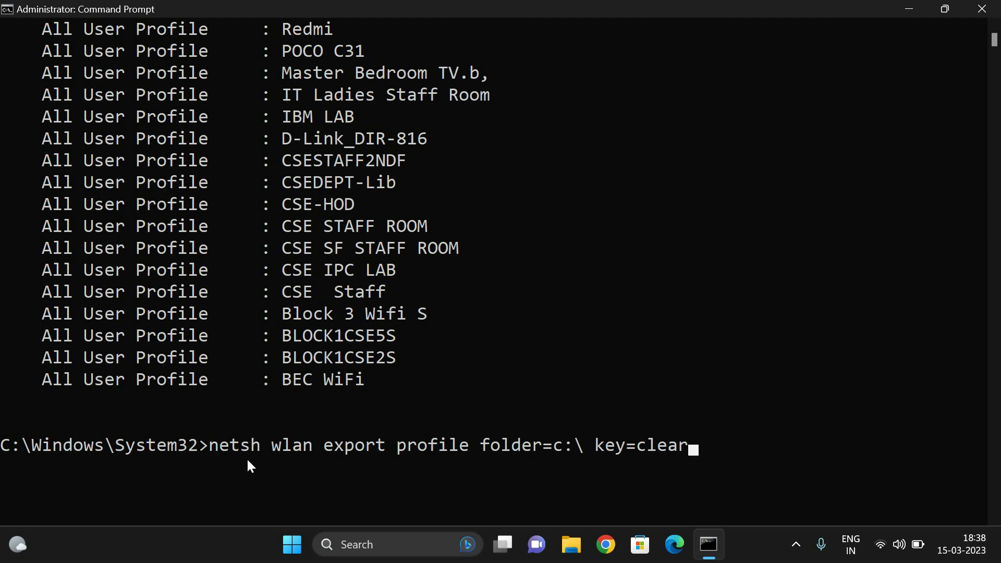
pyautogui.moveTo(367, 470)
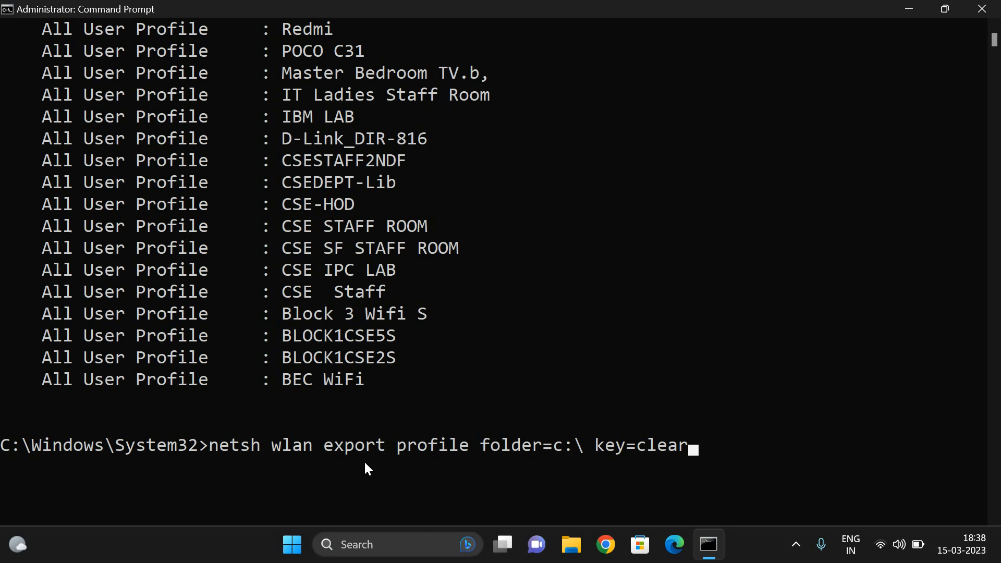
pyautogui.moveTo(536, 466)
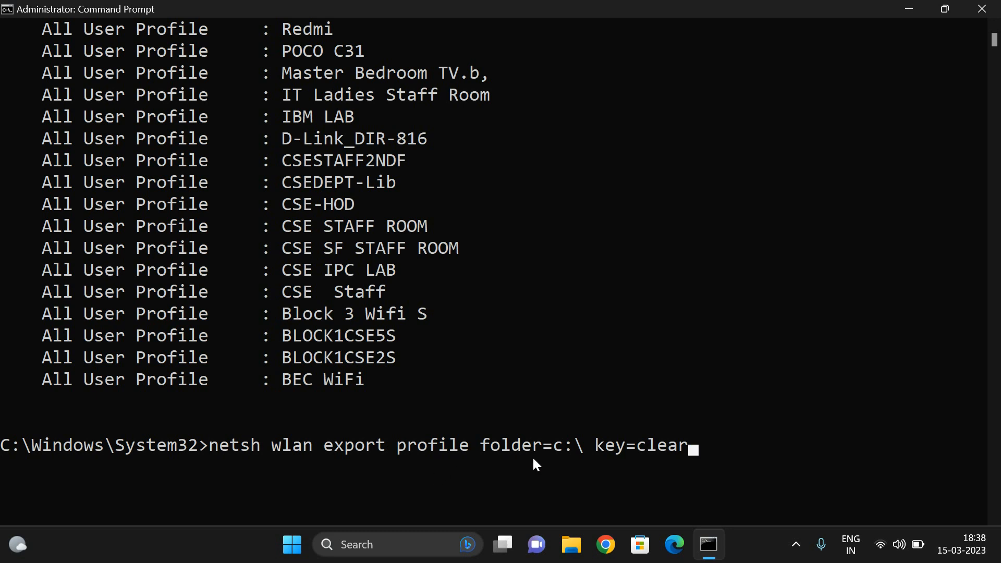
pyautogui.moveTo(581, 469)
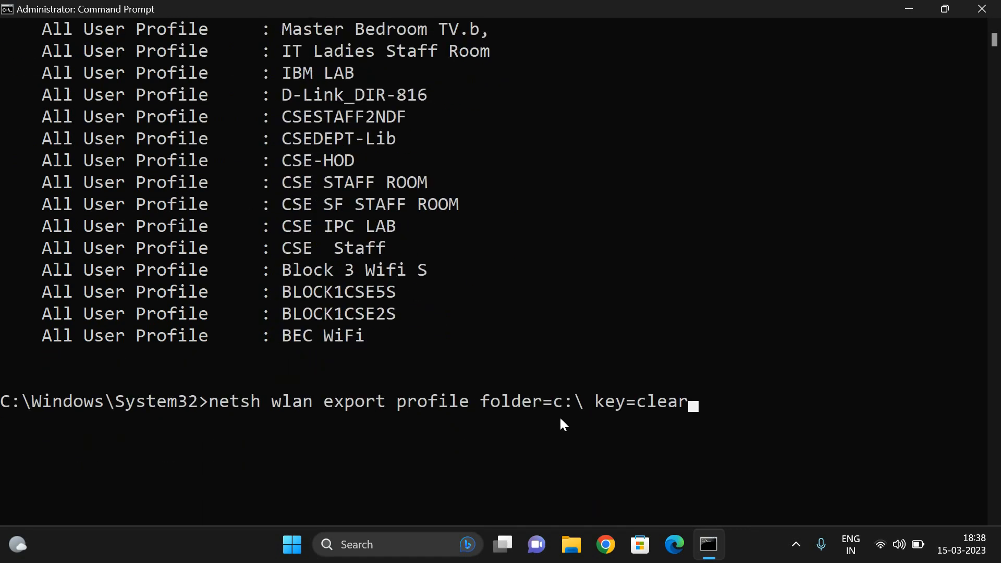
pyautogui.moveTo(565, 422)
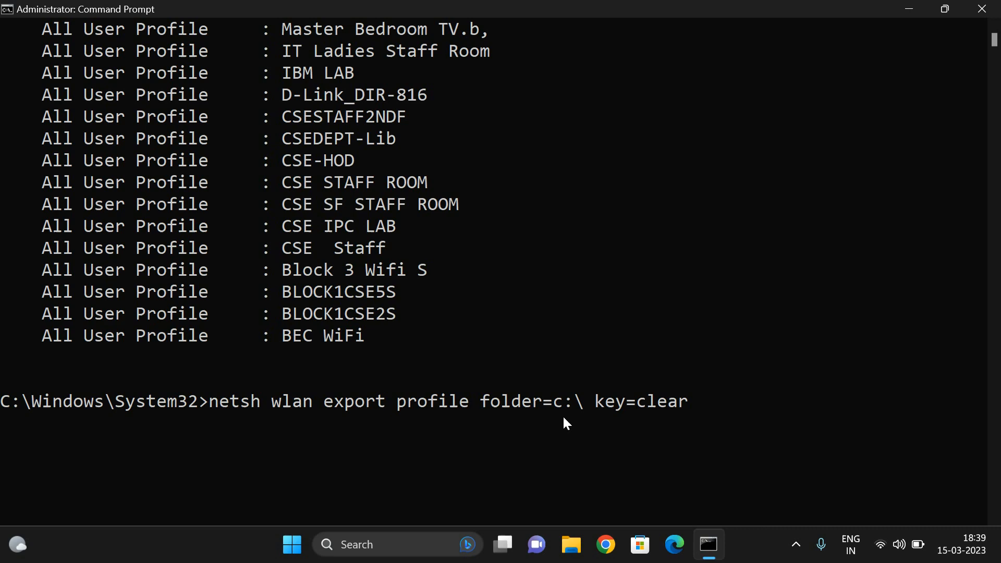
# - Run the export with folder=d:\ and confirm every profile saved as XML to D:\
pyautogui.write('d')
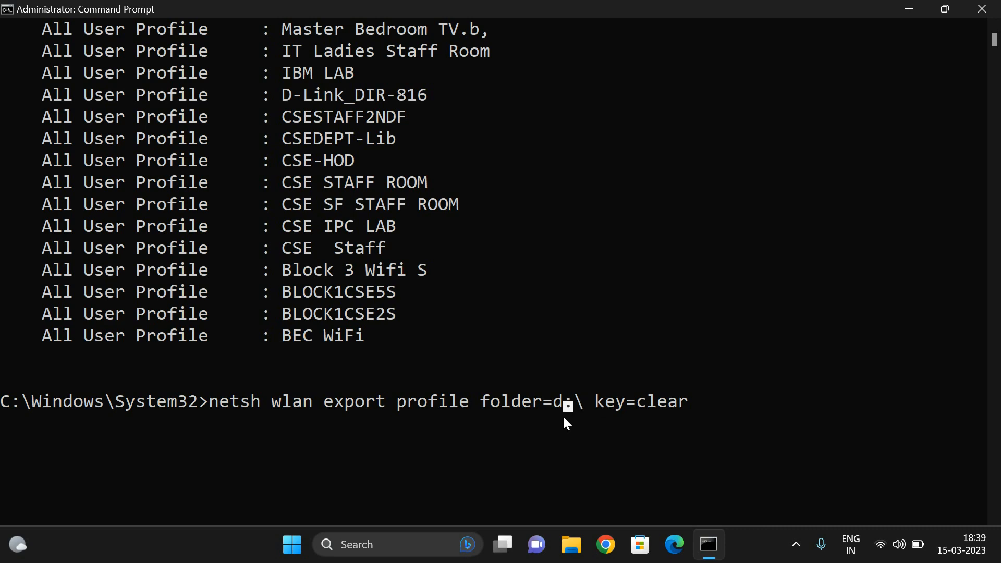
pyautogui.press('Enter')
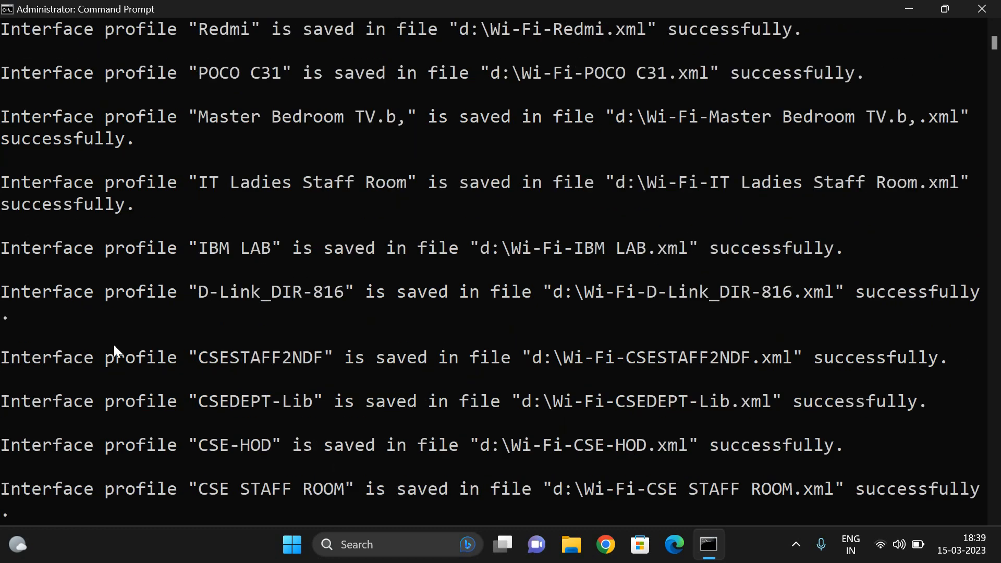
pyautogui.moveTo(358, 271)
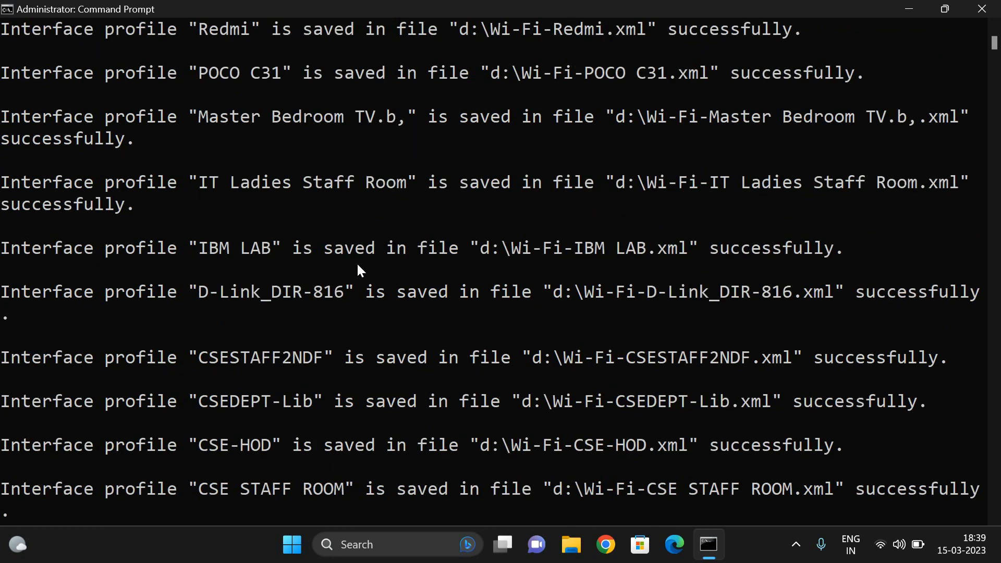
pyautogui.moveTo(358, 321)
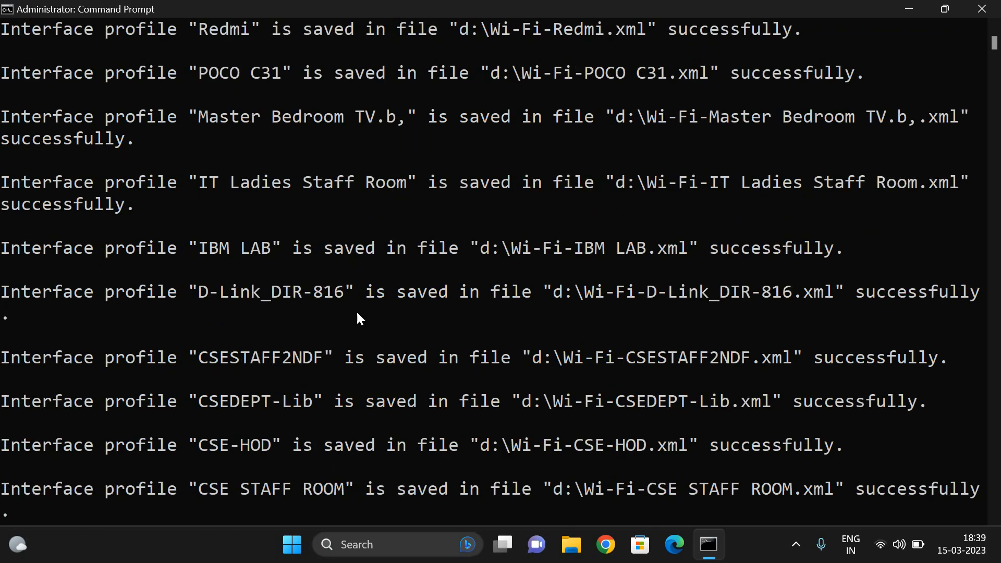
pyautogui.moveTo(319, 372)
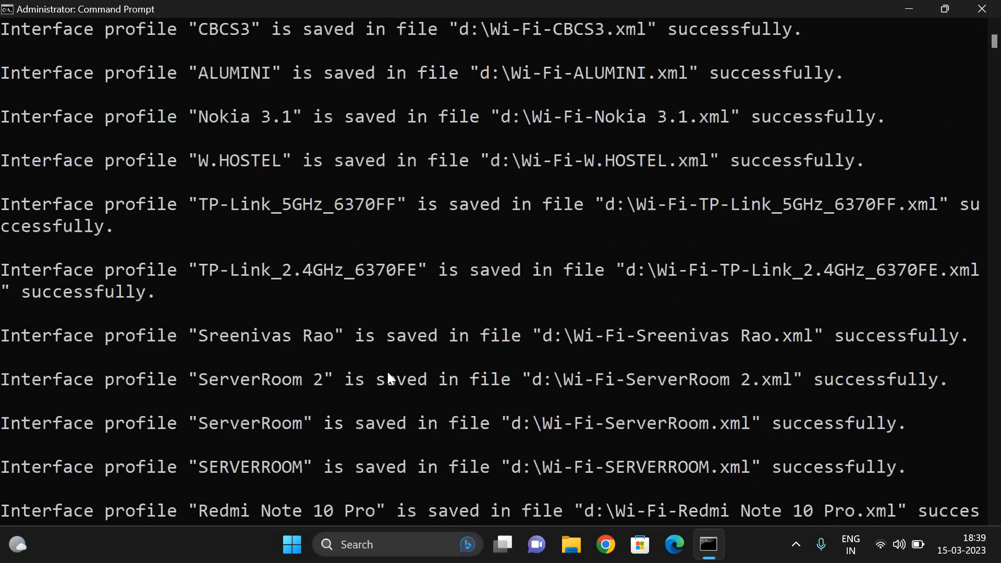
pyautogui.scroll(-3)
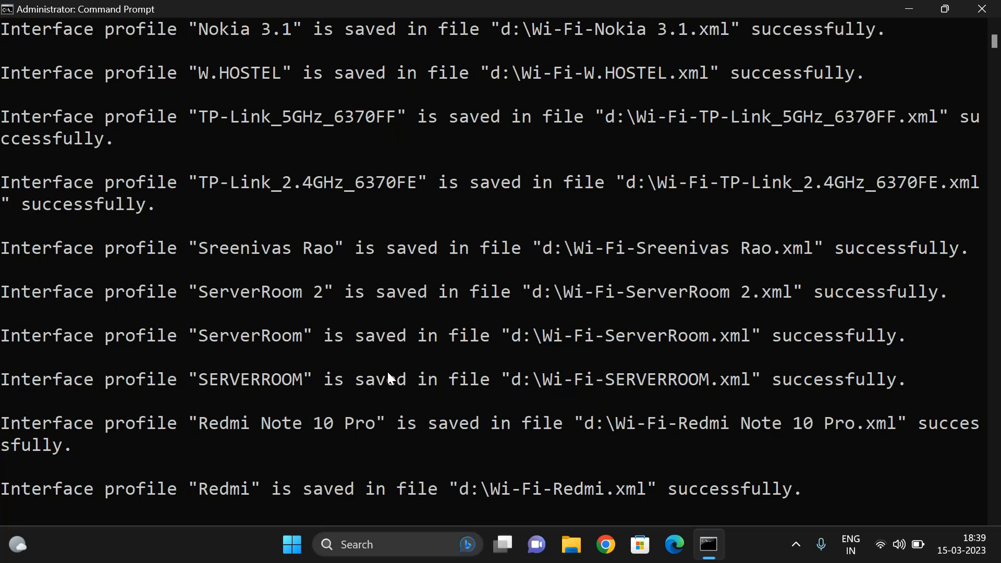
pyautogui.scroll(-3)
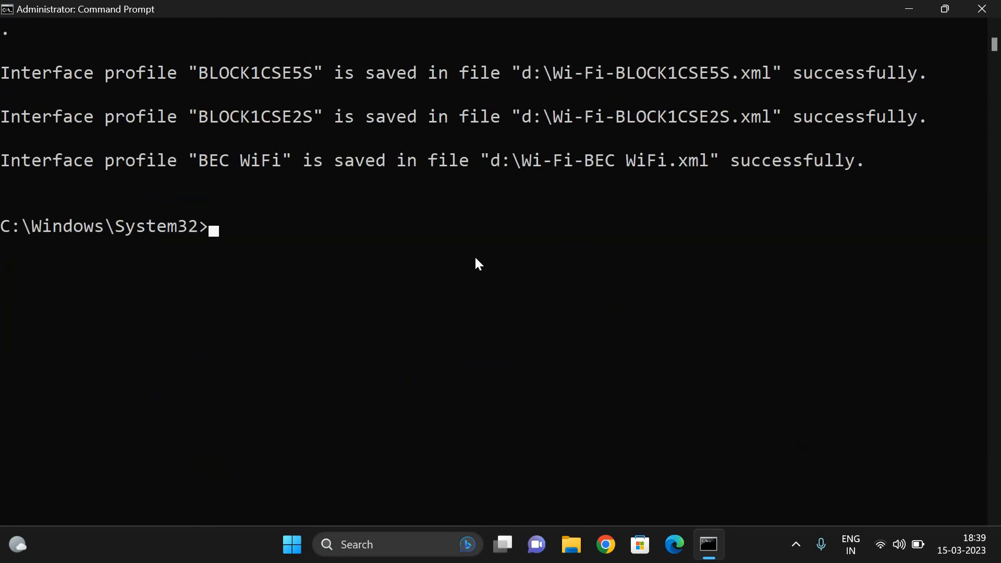
pyautogui.moveTo(618, 541)
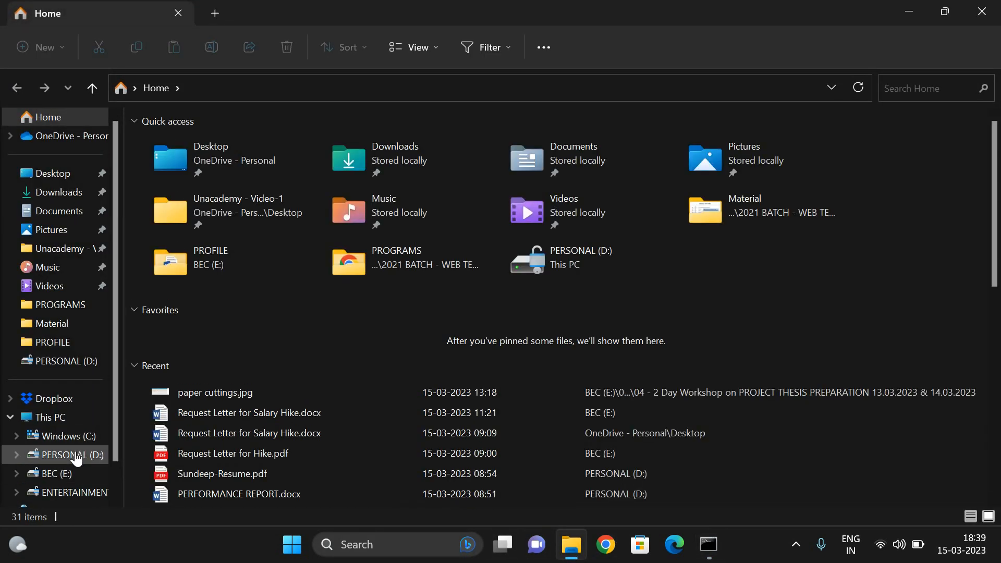
# - Browse to the PERSONAL (D:) drive and select the Wi-Fi-KANTHETY profile file
pyautogui.click(63, 455)
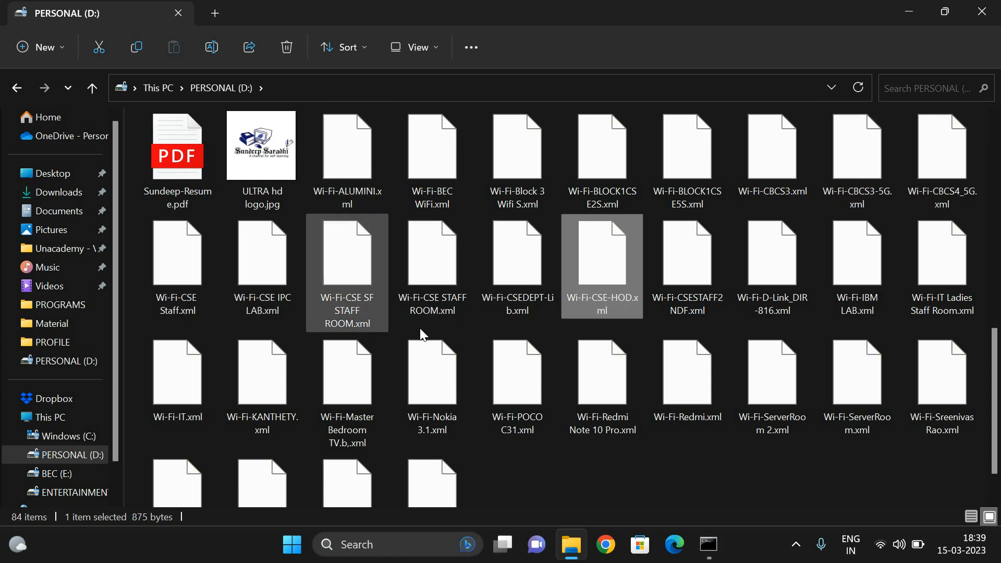
pyautogui.click(899, 544)
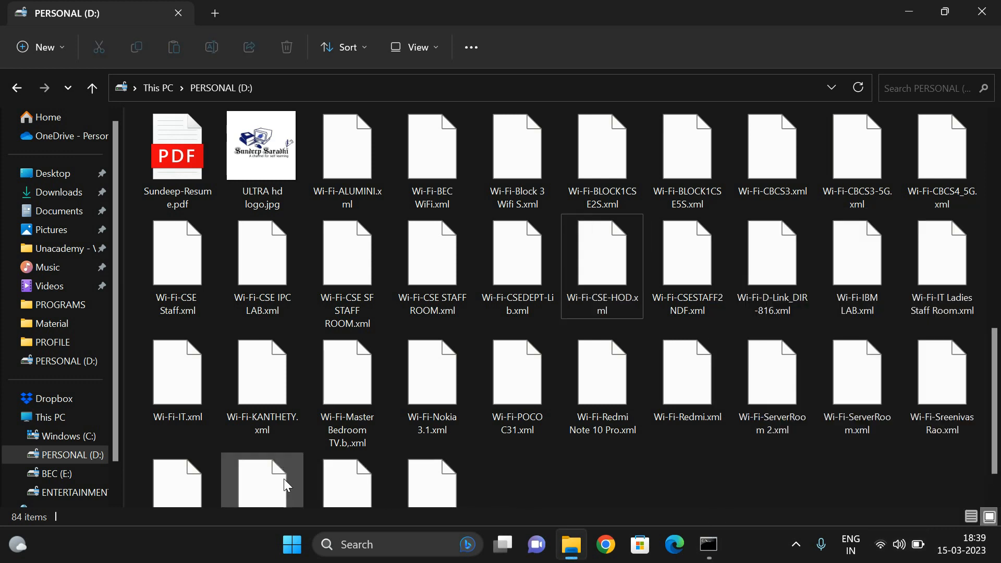
pyautogui.click(262, 372)
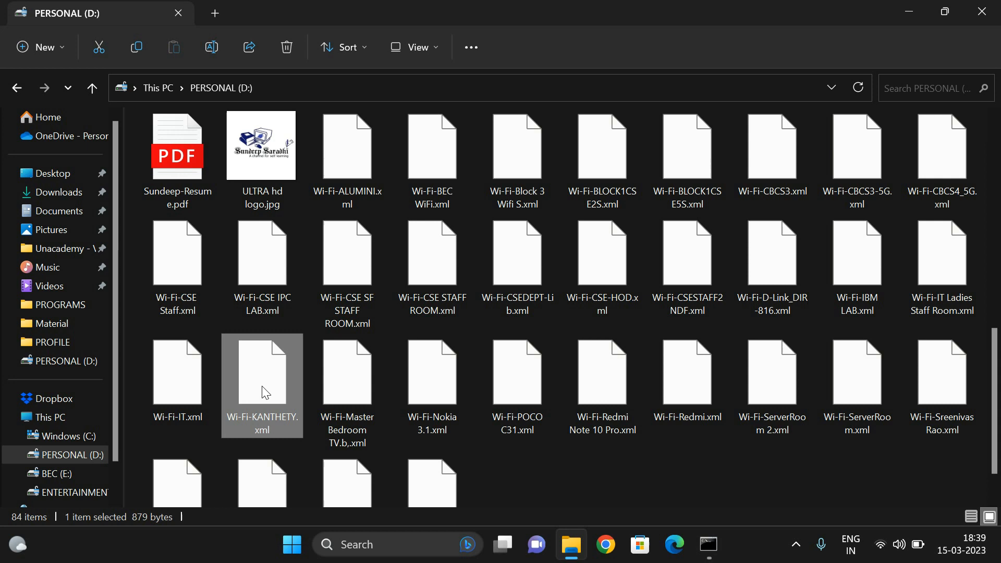
pyautogui.rightClick(263, 389)
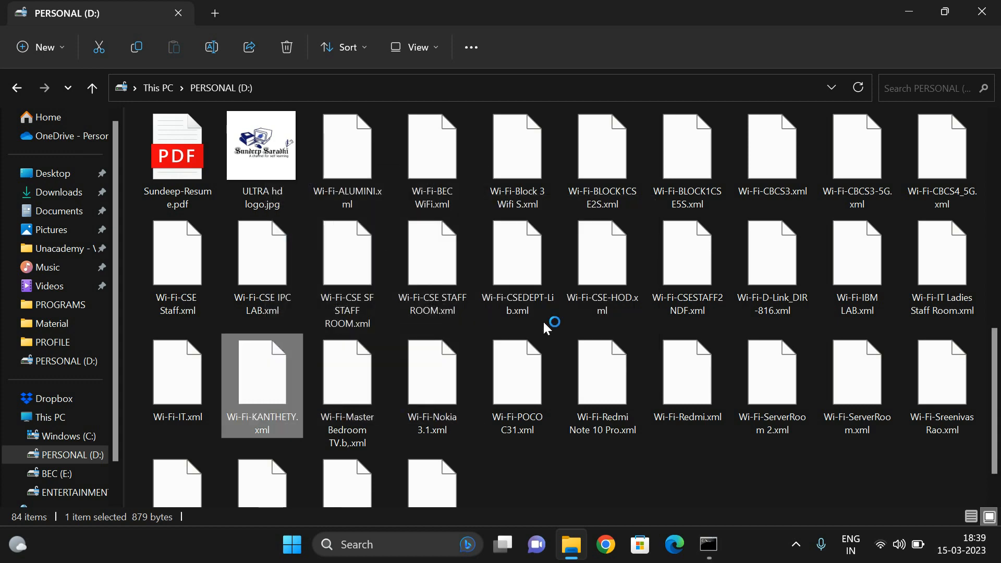
# - Open Wi-Fi-KANTHETY.xml in WordPad maximized to show its plaintext keyMaterial
pyautogui.doubleClick(262, 371)
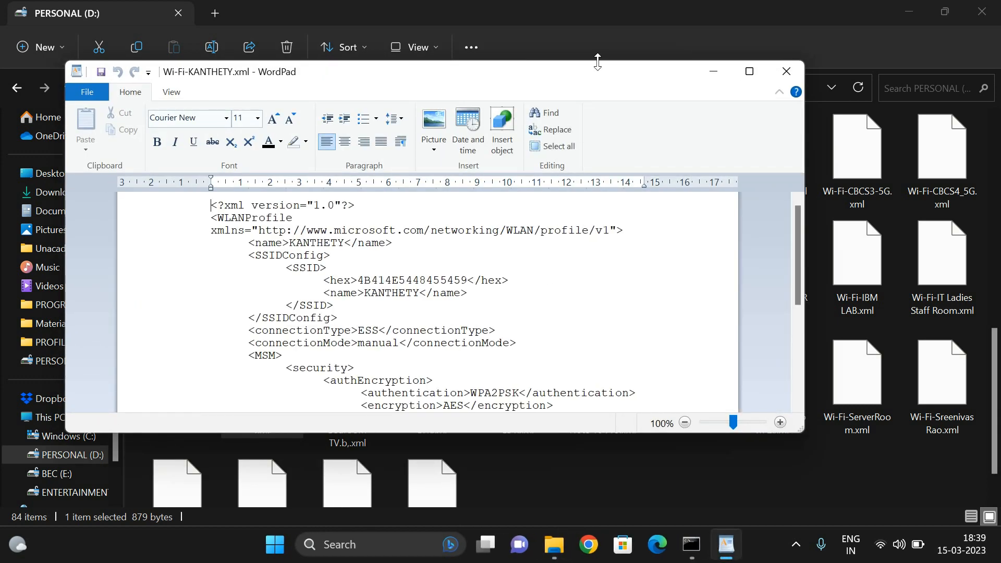
pyautogui.click(749, 71)
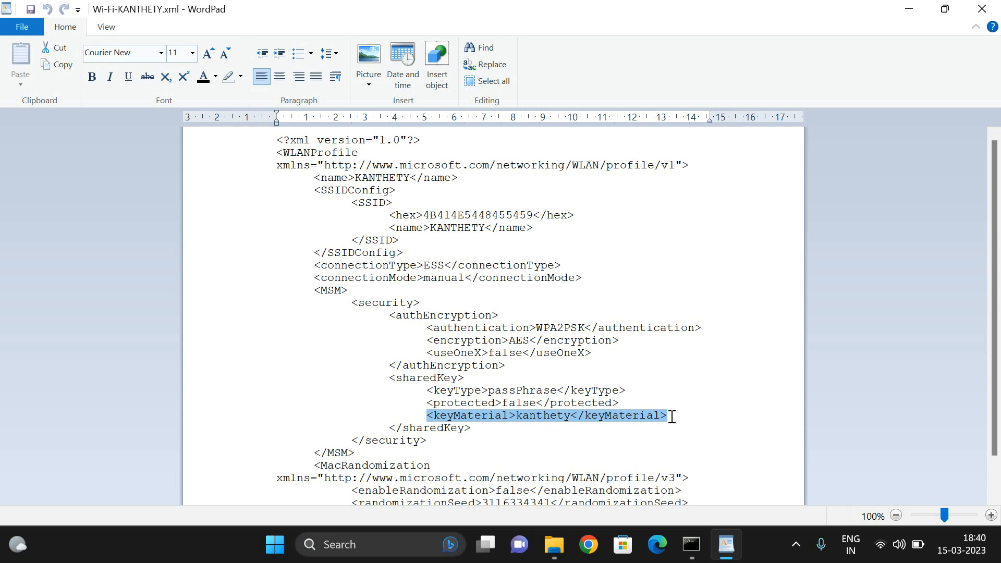
pyautogui.moveTo(578, 429)
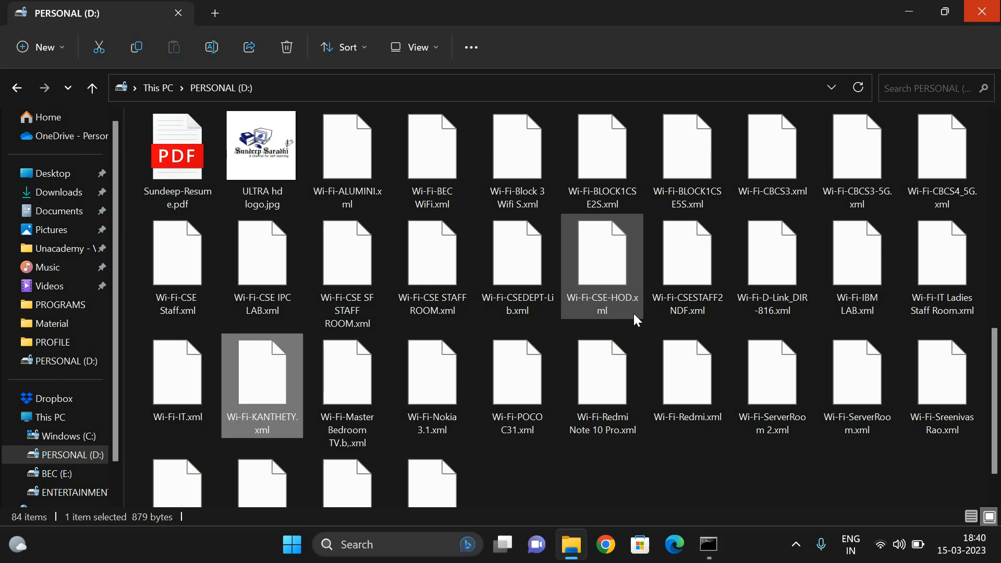
pyautogui.moveTo(593, 254)
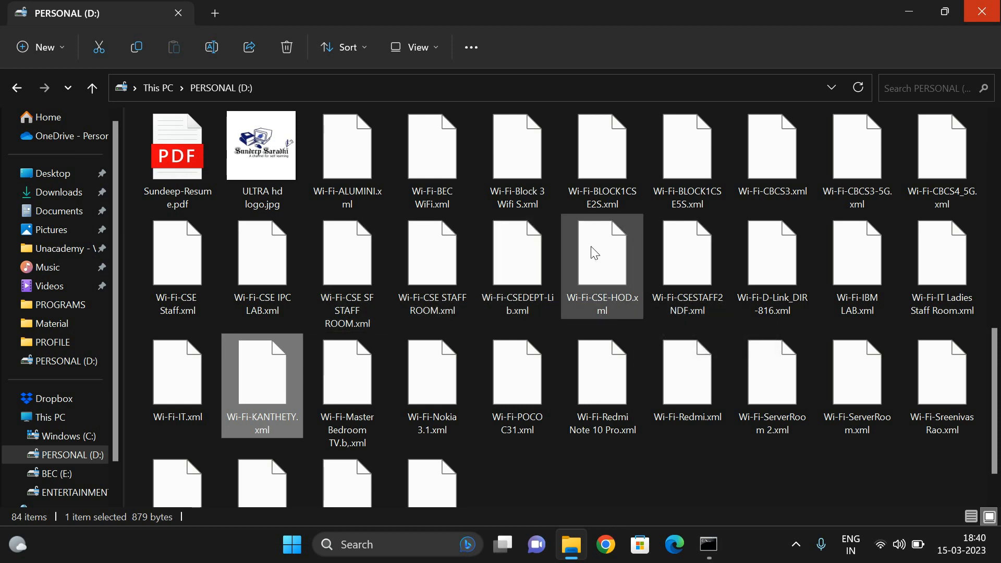
pyautogui.moveTo(718, 459)
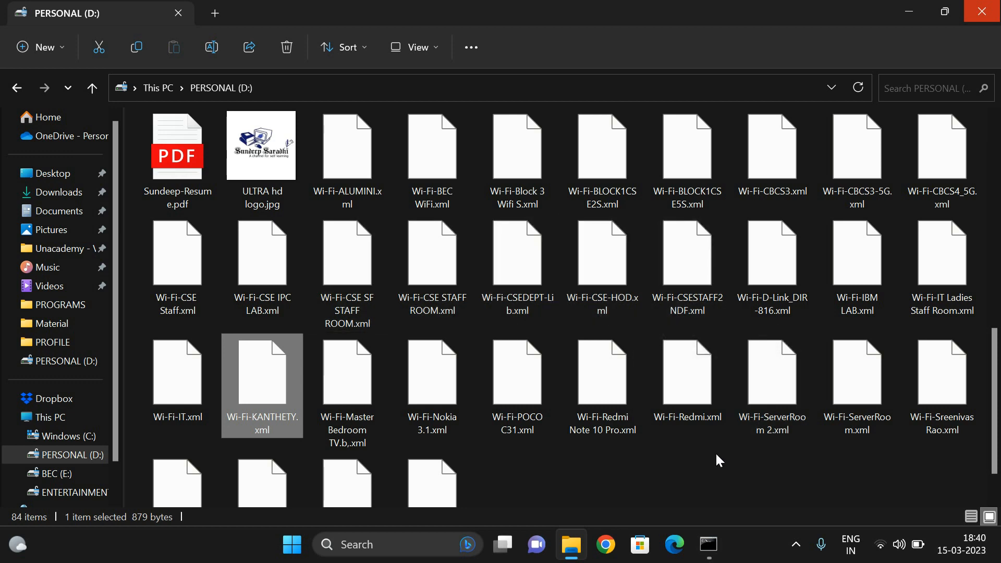
# - Open Wi-Fi-Sundeep Saradhi.xml from the bottom row with WordPad via Open with
pyautogui.scroll(-3)
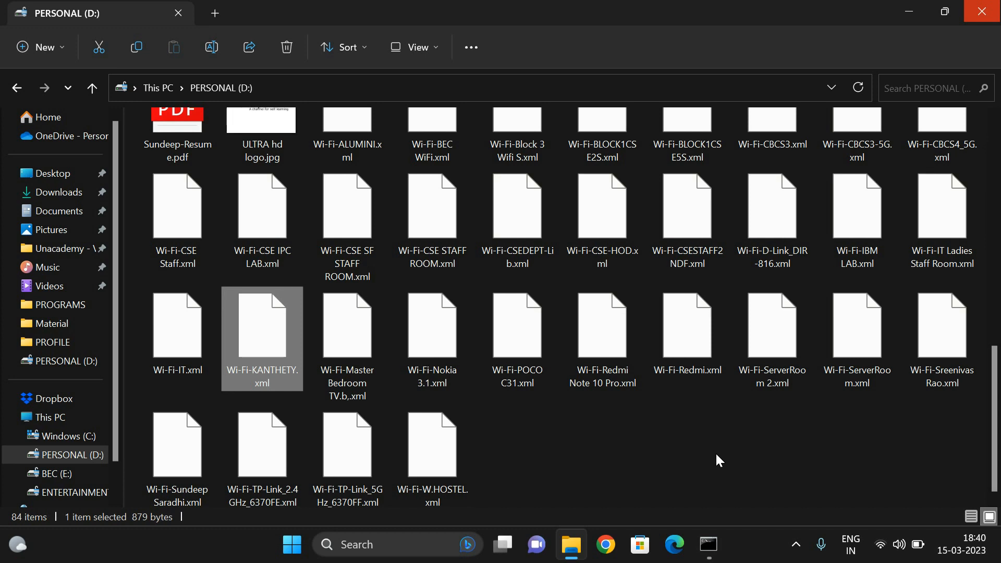
pyautogui.click(177, 445)
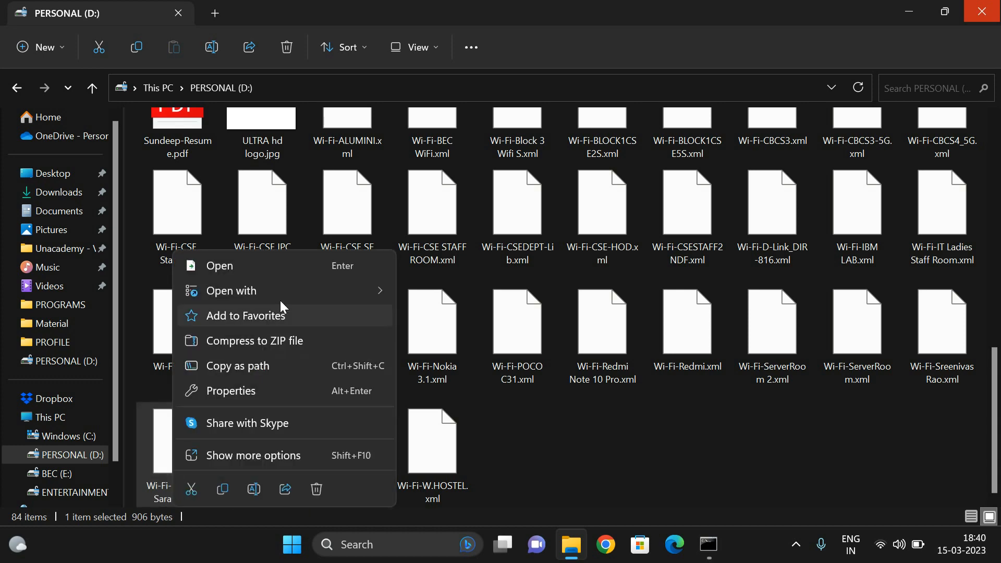
pyautogui.click(232, 291)
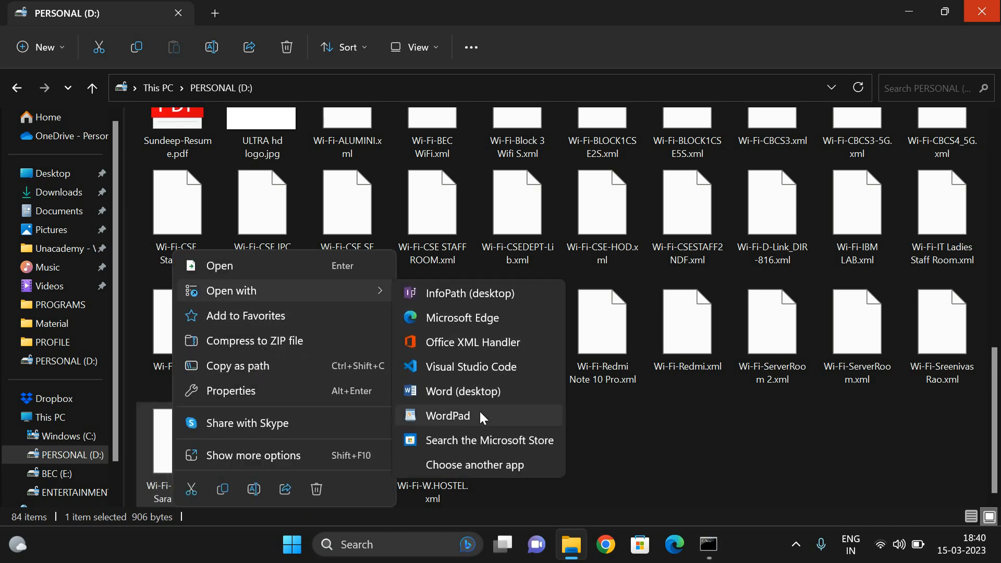
pyautogui.click(449, 415)
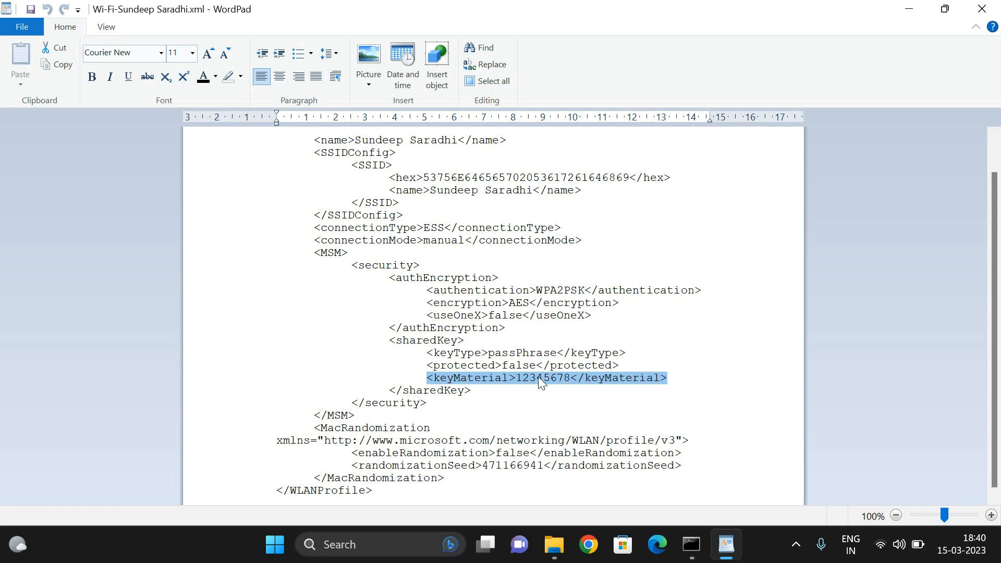
pyautogui.click(569, 386)
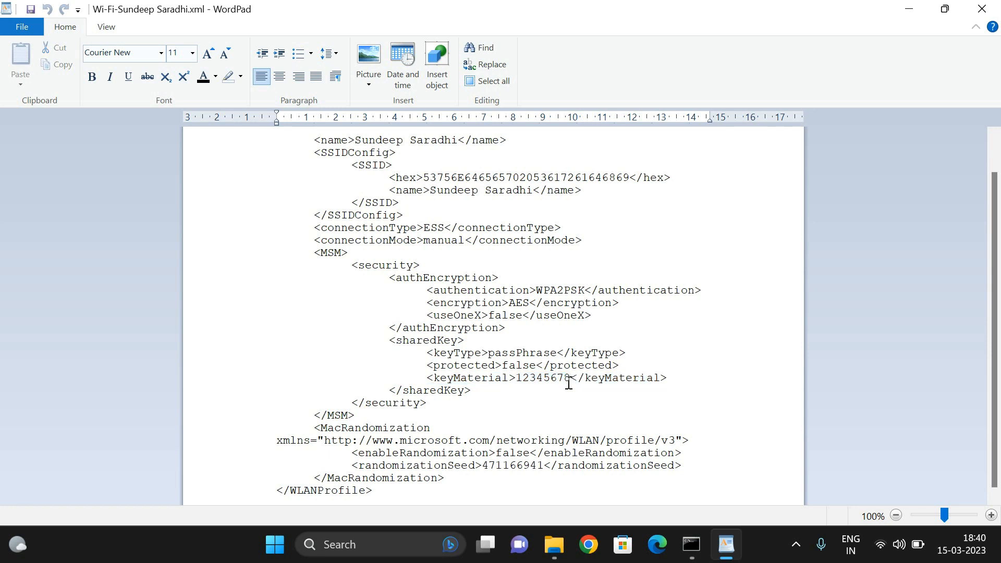
pyautogui.doubleClick(544, 379)
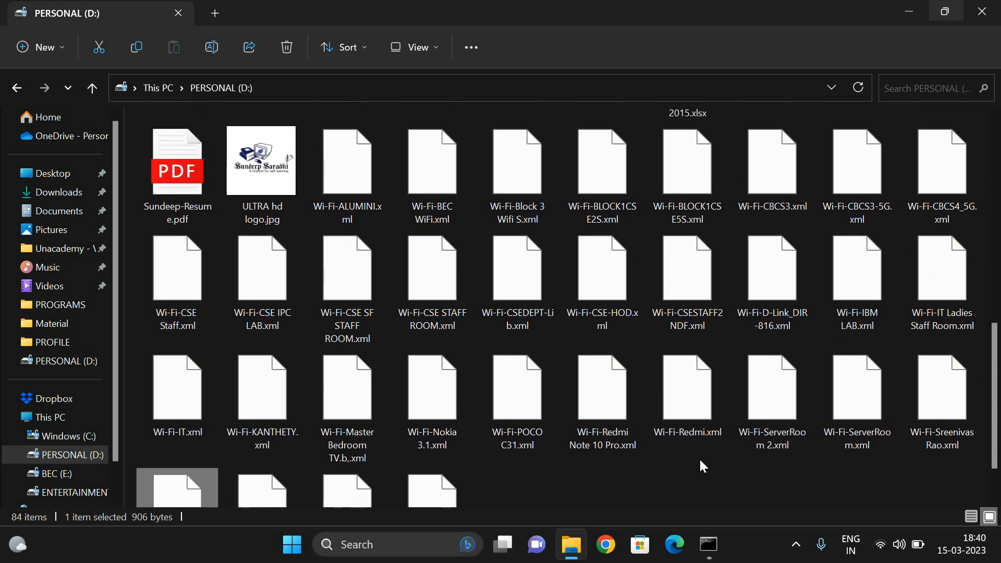
# - Finish scanning the exported files on D: and bring Command Prompt back to front
pyautogui.scroll(-3)
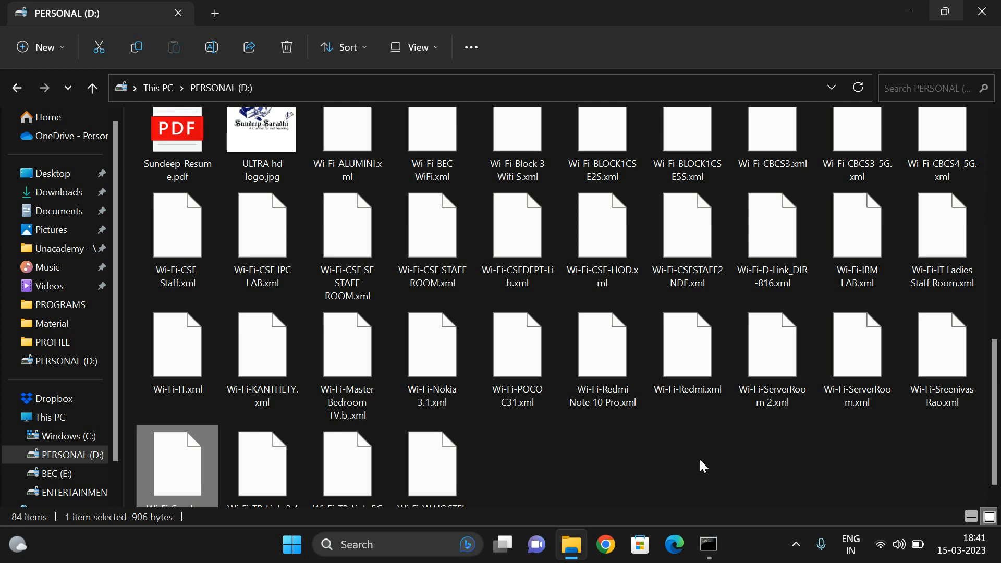
pyautogui.click(708, 545)
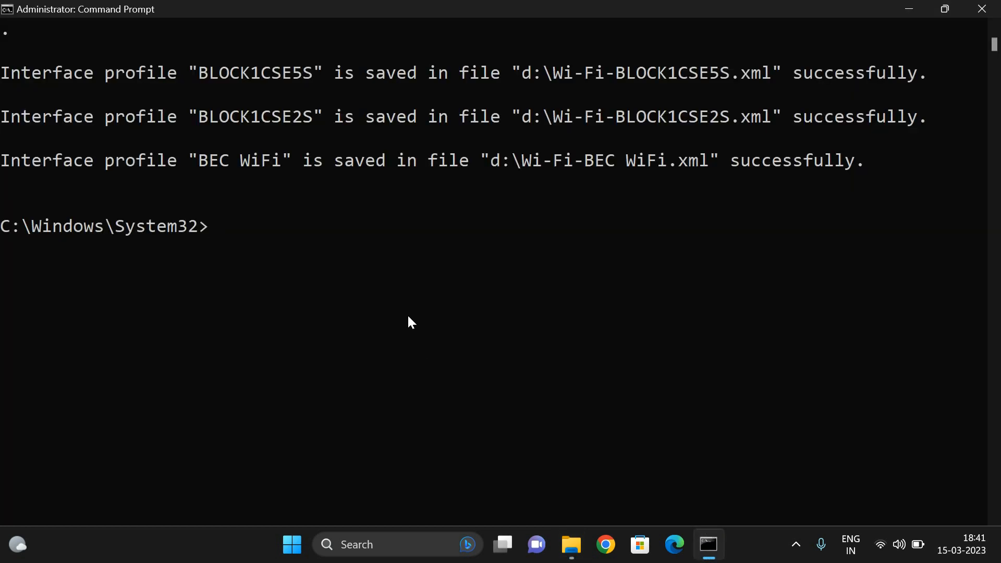
# - Enter netsh wlan show profile at the prompt to list all saved Wi-Fi profiles
pyautogui.write('netsh wlan show profile')
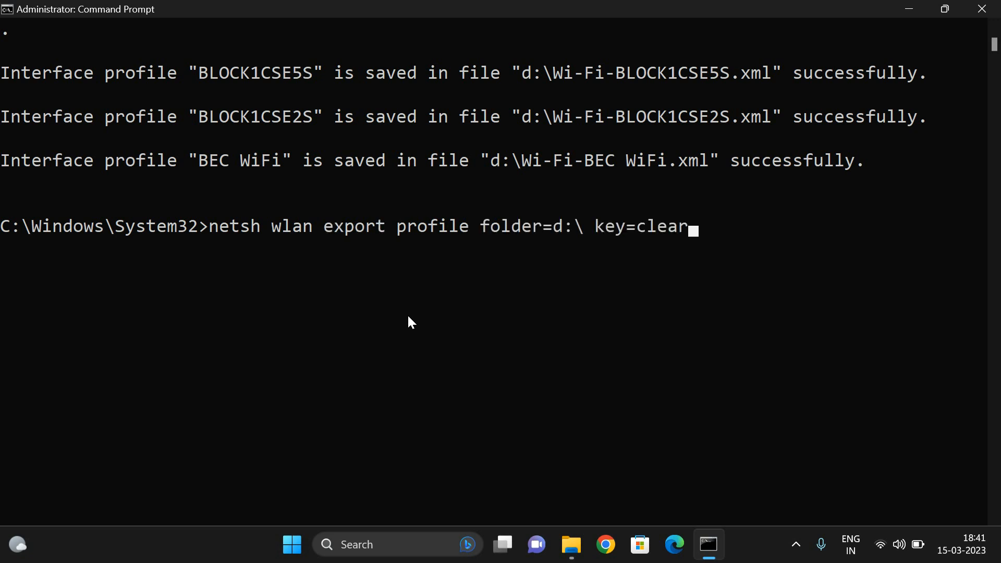
pyautogui.write('netsh wlan show profile')
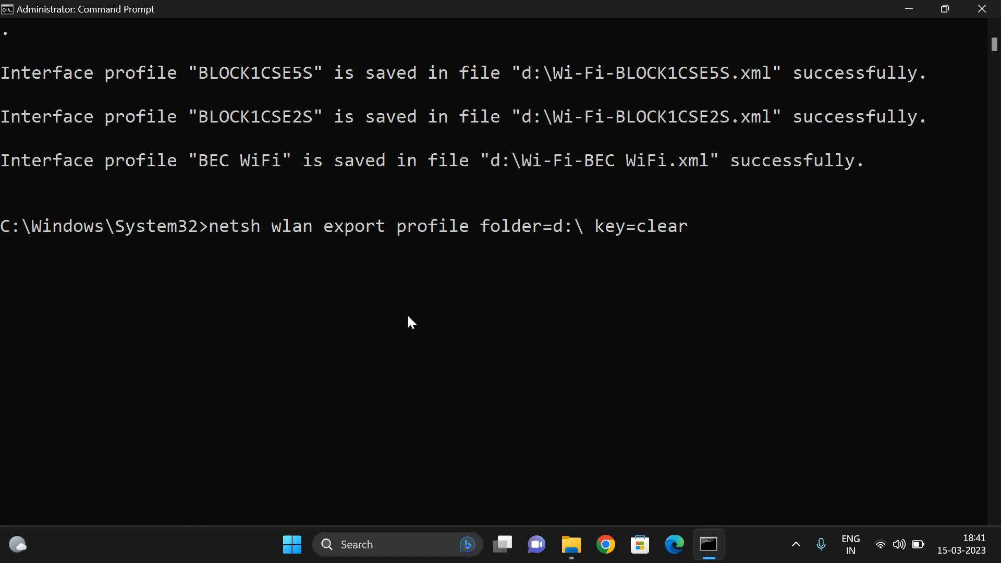
pyautogui.write('netsh wlan show profile')
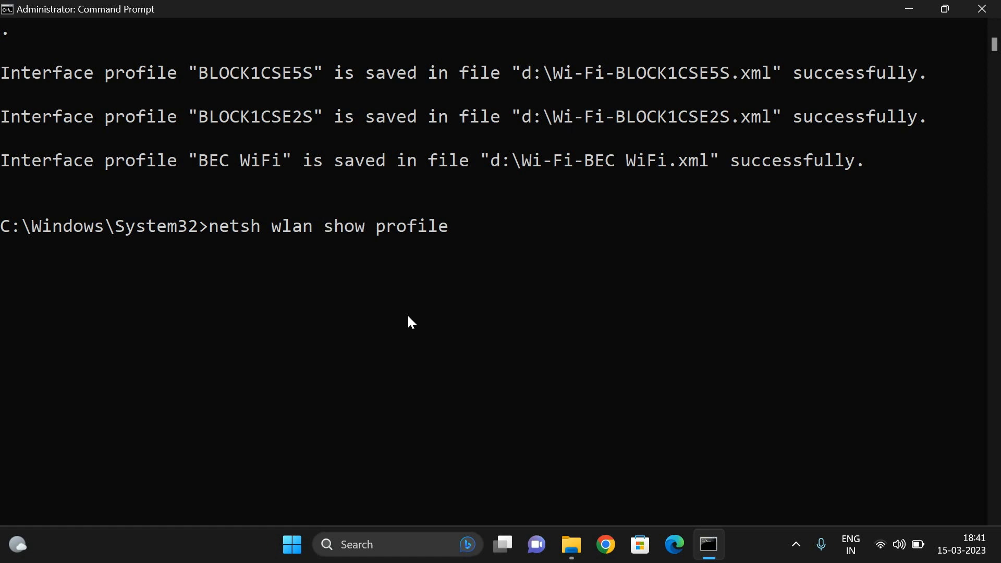